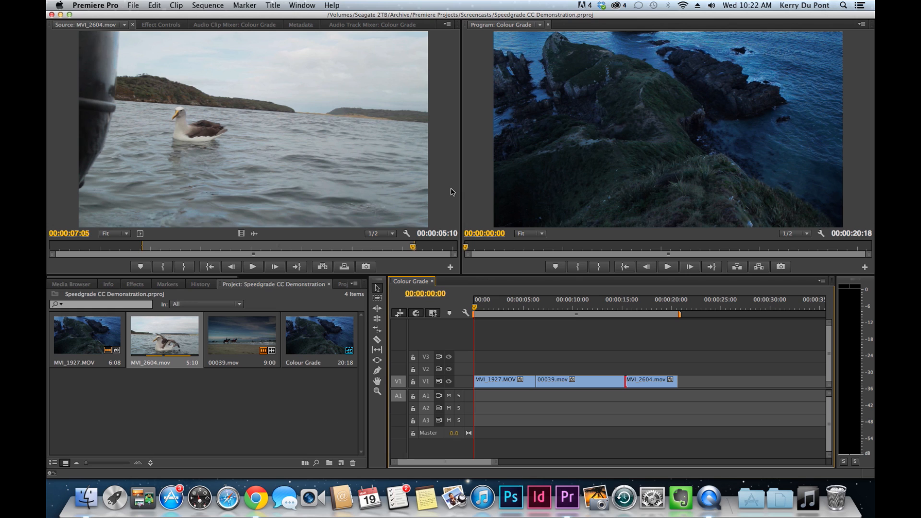
pyautogui.moveTo(518, 318)
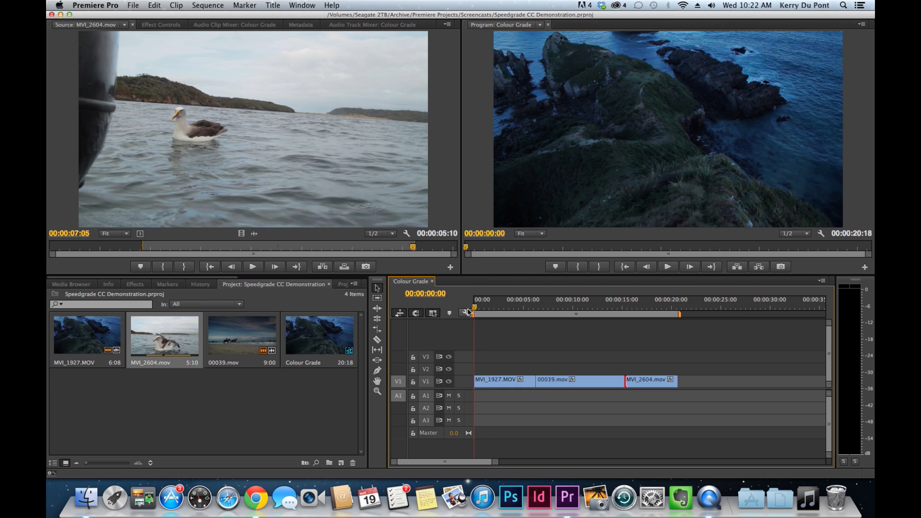
# - Play through the sequence, reviewing the rocky coastline and horse-riding clips
pyautogui.click(668, 266)
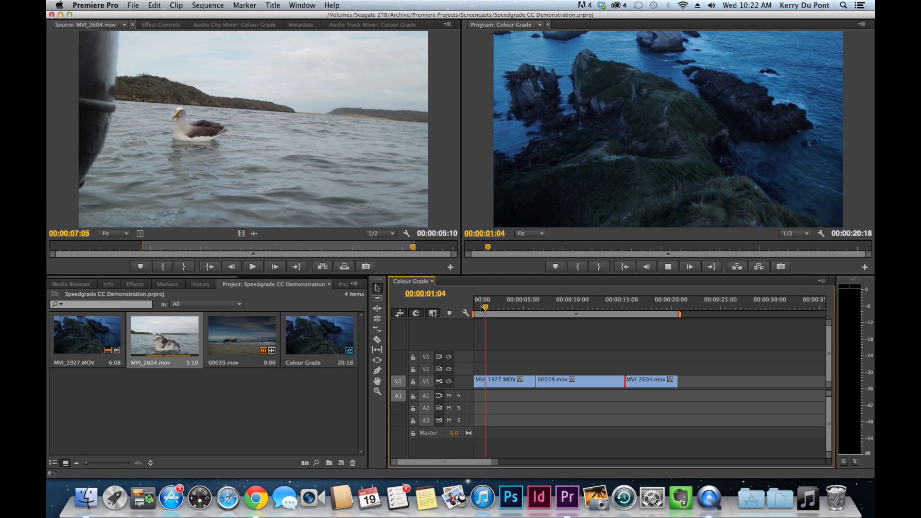
pyautogui.click(503, 308)
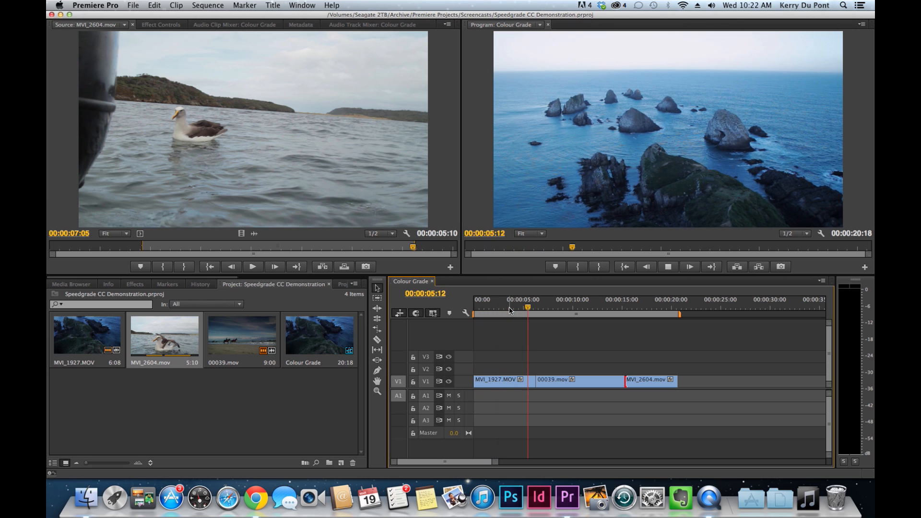
pyautogui.click(542, 308)
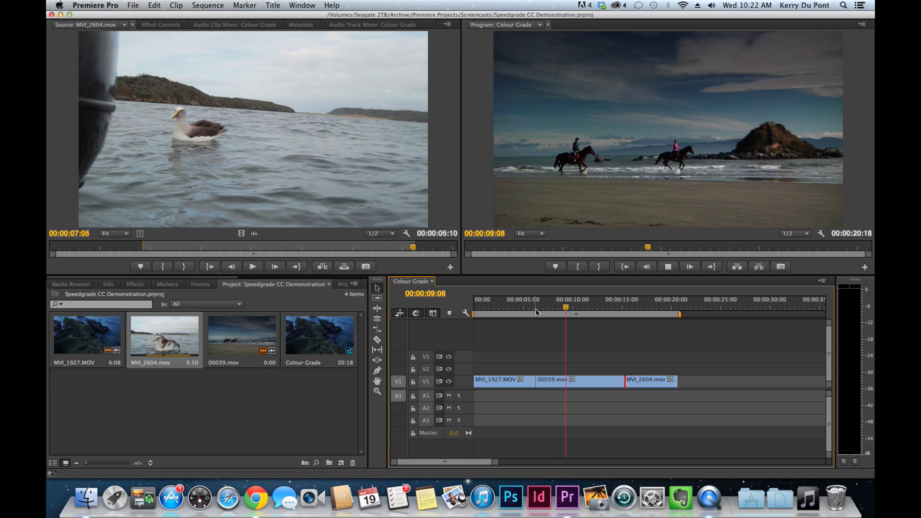
pyautogui.click(575, 308)
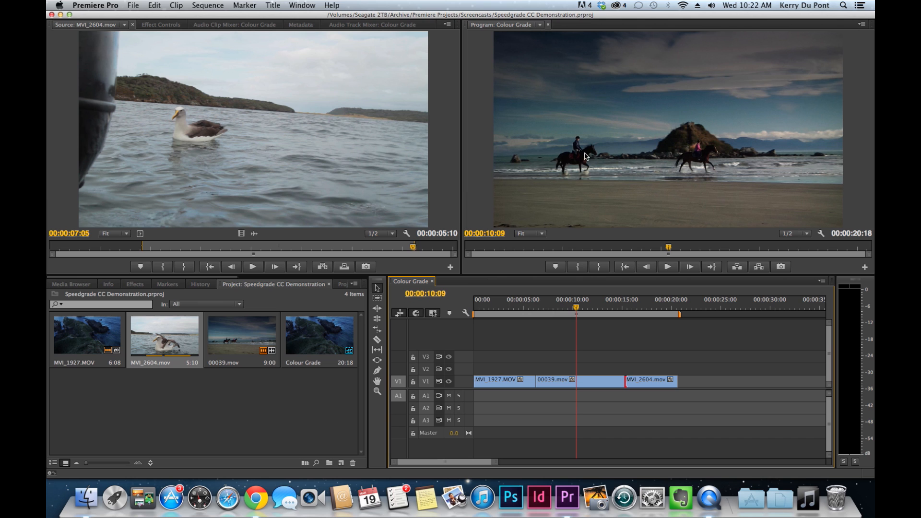
pyautogui.click(667, 266)
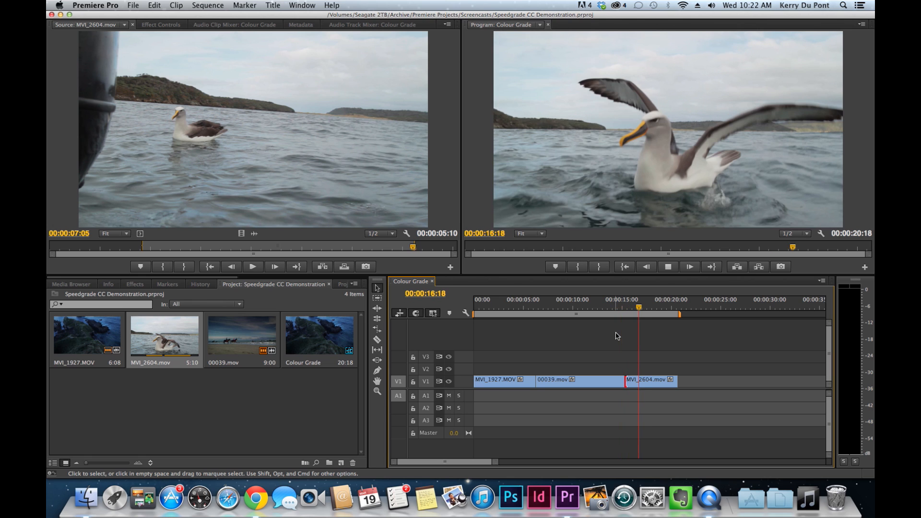
pyautogui.click(667, 266)
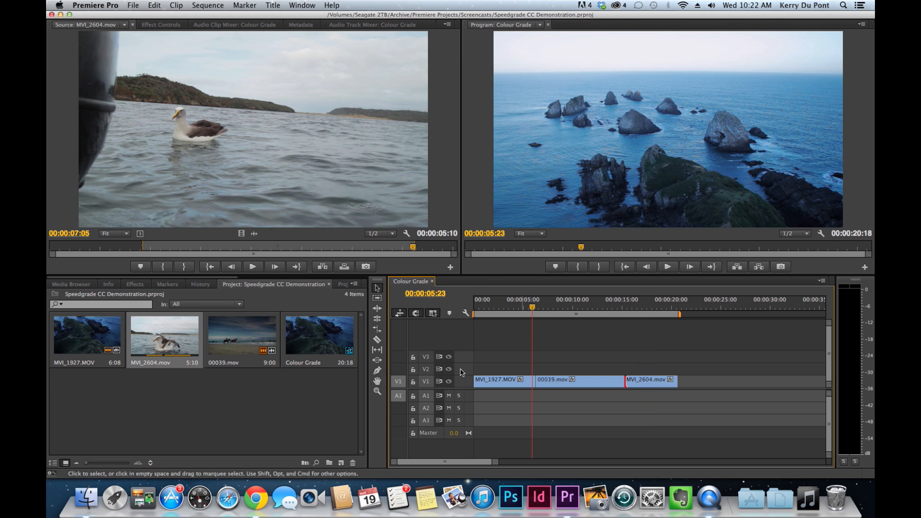
# - Place a Cross Dissolve between MVI_1927.MOV and 00039.mov and scrub through it
pyautogui.click(134, 284)
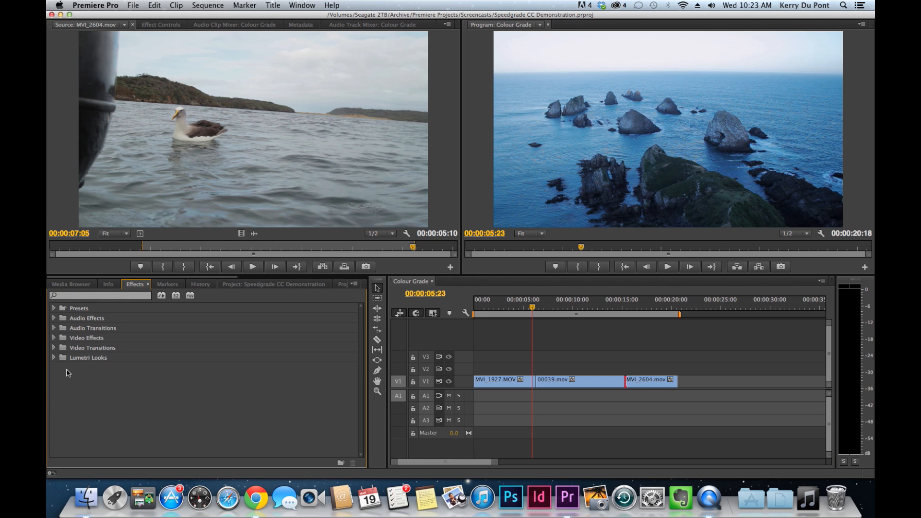
pyautogui.click(53, 347)
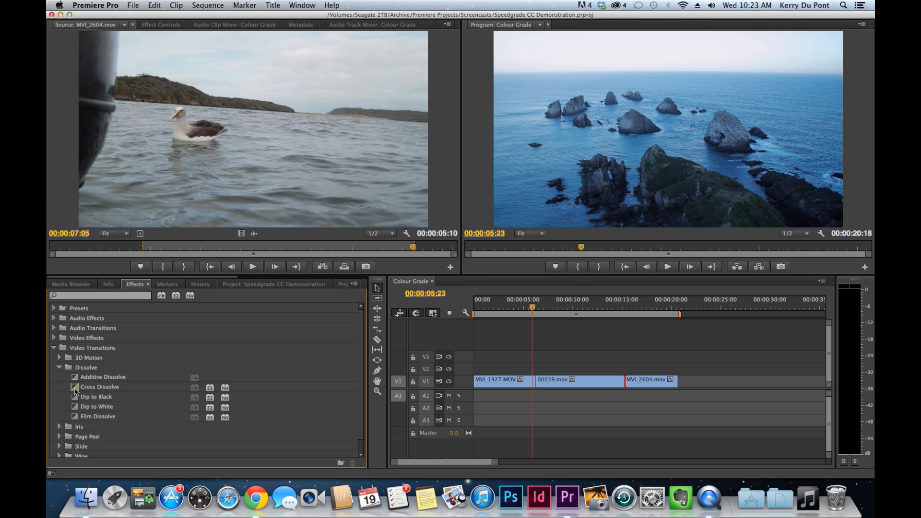
pyautogui.moveTo(99, 387); pyautogui.dragTo(535, 387)
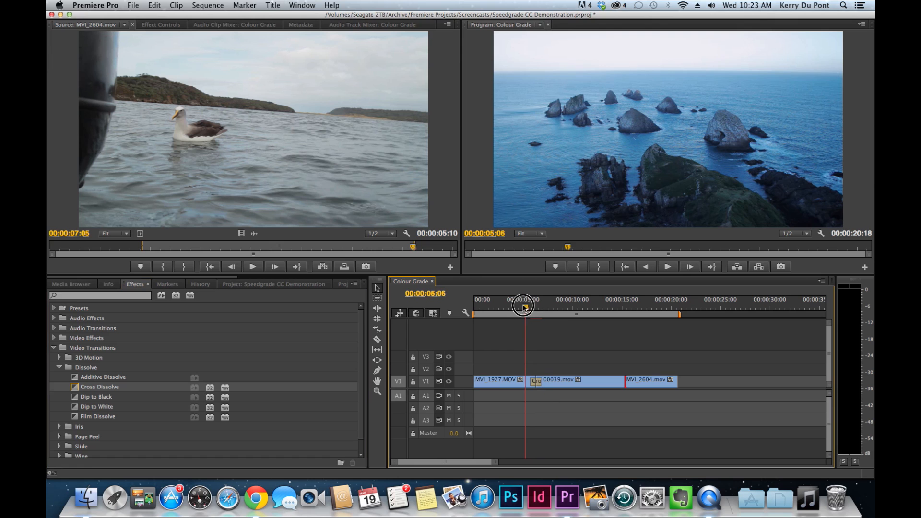
pyautogui.moveTo(523, 306); pyautogui.dragTo(535, 307)
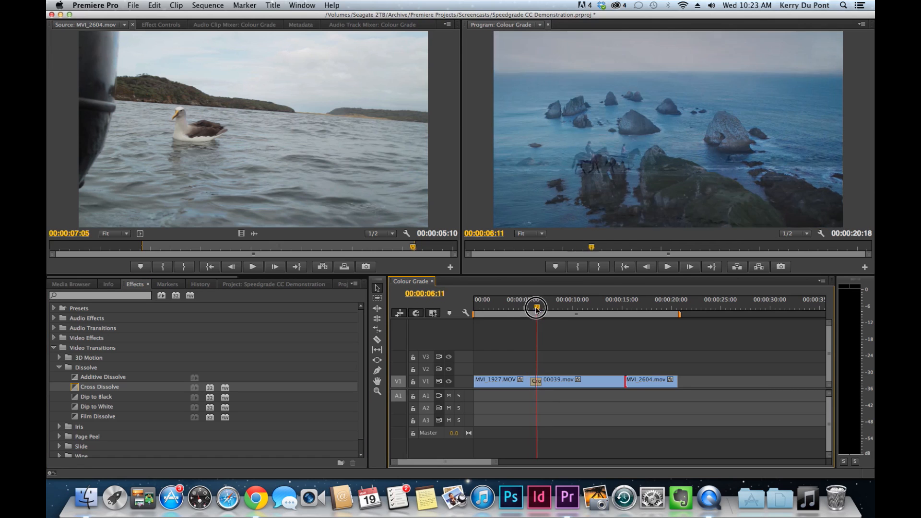
pyautogui.moveTo(535, 308); pyautogui.dragTo(551, 308)
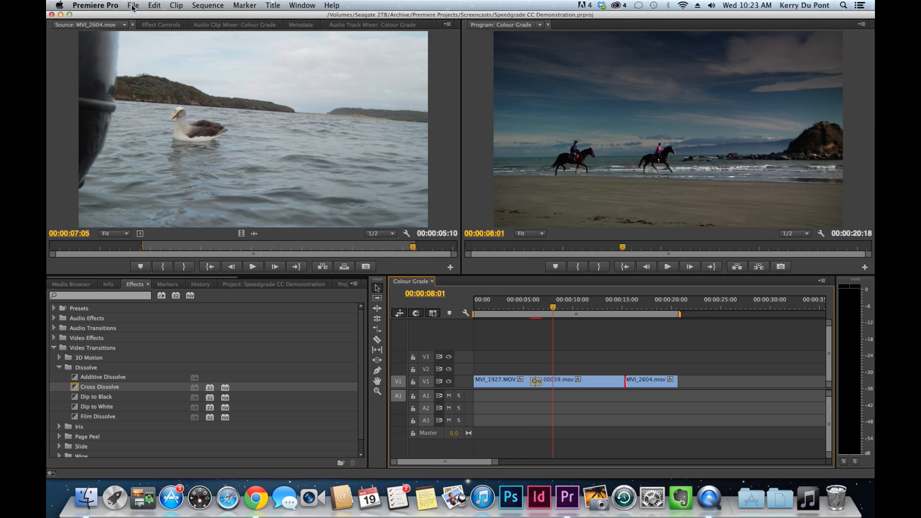
# - Send the Colour Grade sequence to SpeedGrade via File > Direct Link, saving changes
pyautogui.click(133, 5)
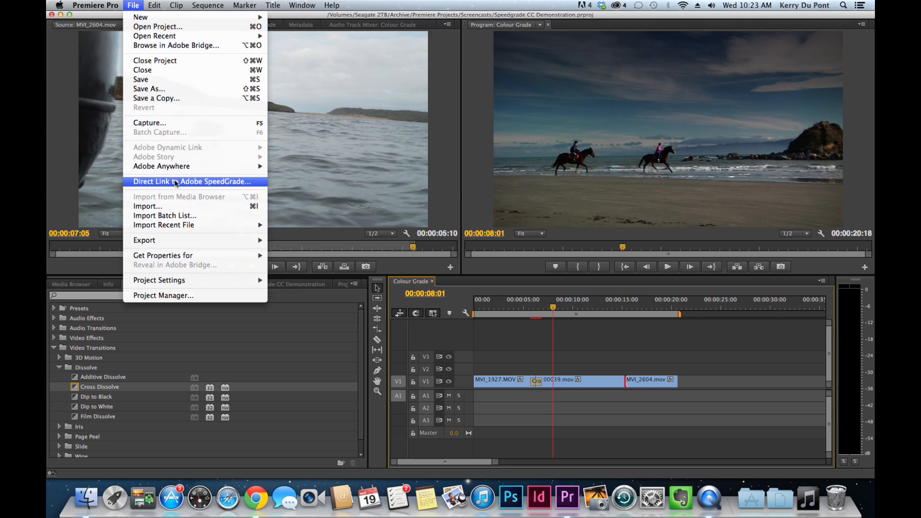
pyautogui.click(190, 181)
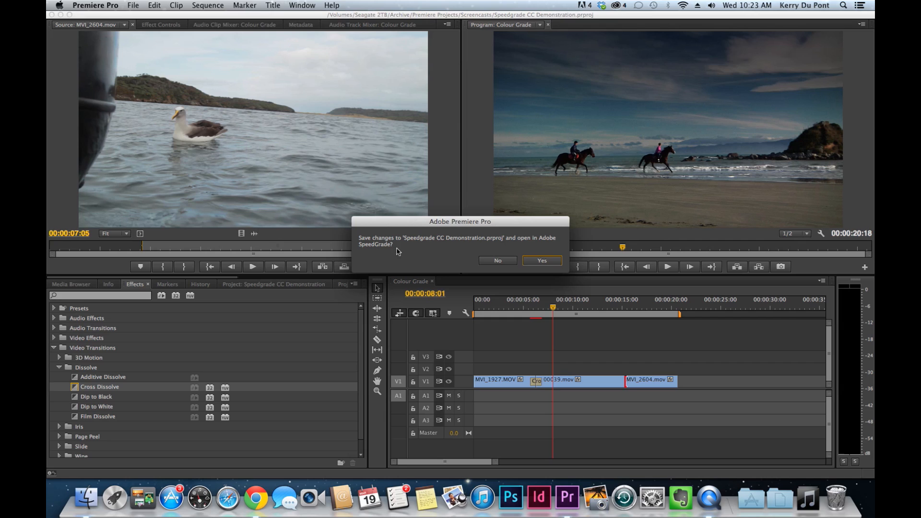
pyautogui.moveTo(398, 251)
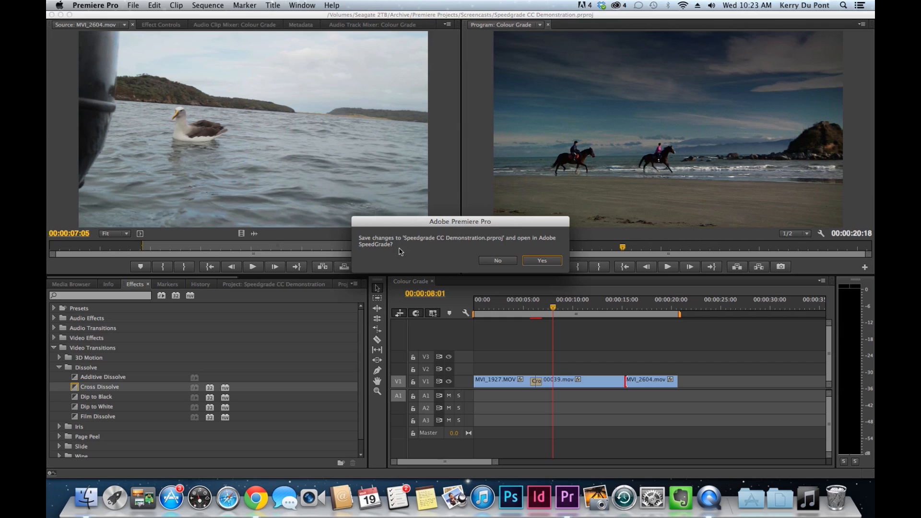
pyautogui.click(541, 260)
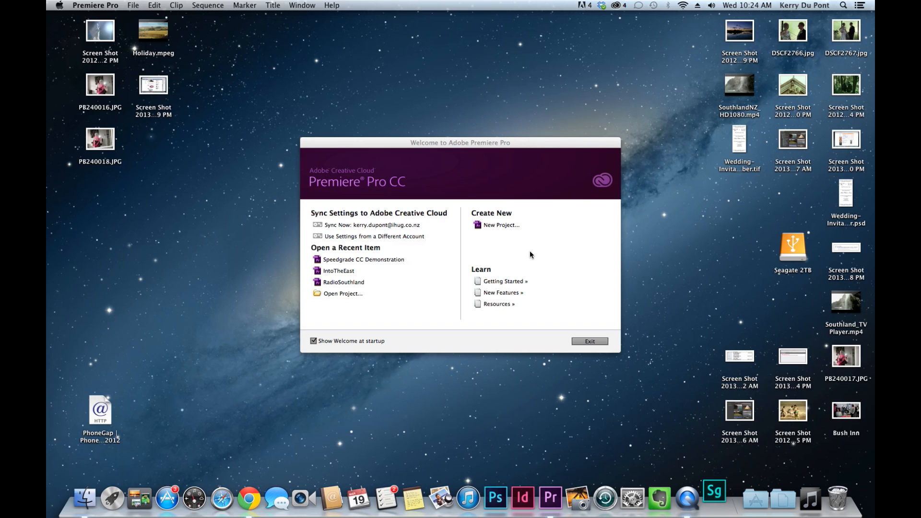
# - Load the Colour Grade sequence in SpeedGrade, showing three clips and the Cross Dissolve
pyautogui.click(713, 499)
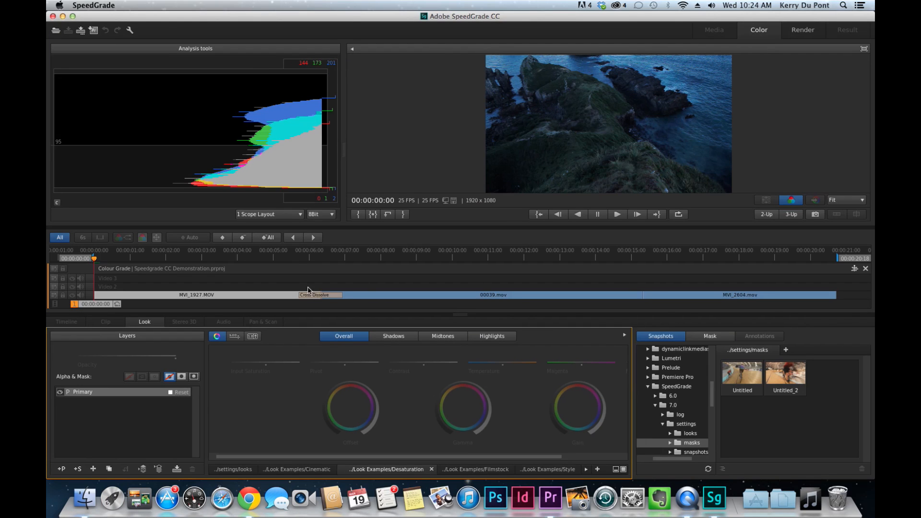
pyautogui.moveTo(709, 294)
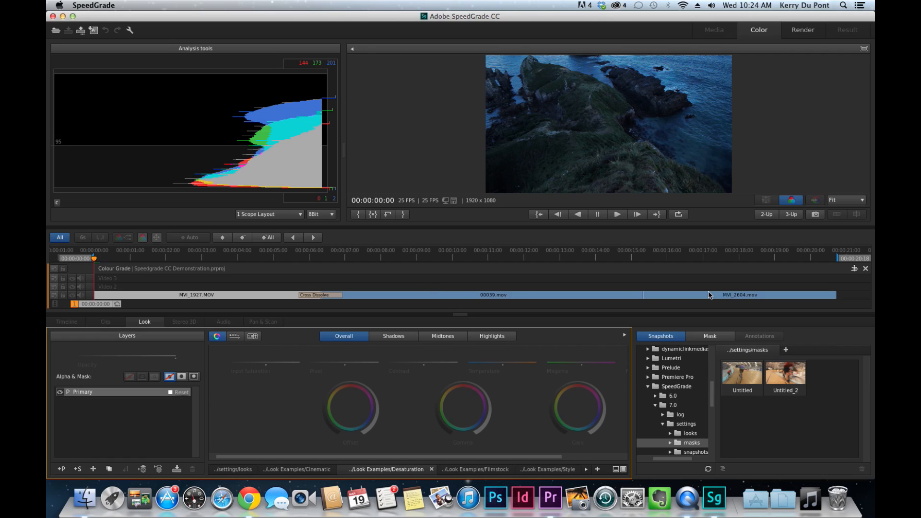
pyautogui.moveTo(342, 311)
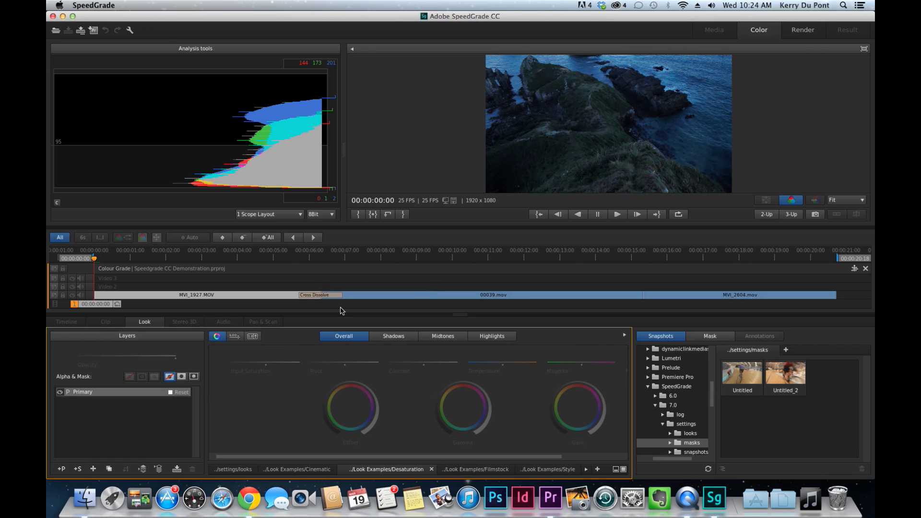
pyautogui.moveTo(339, 311)
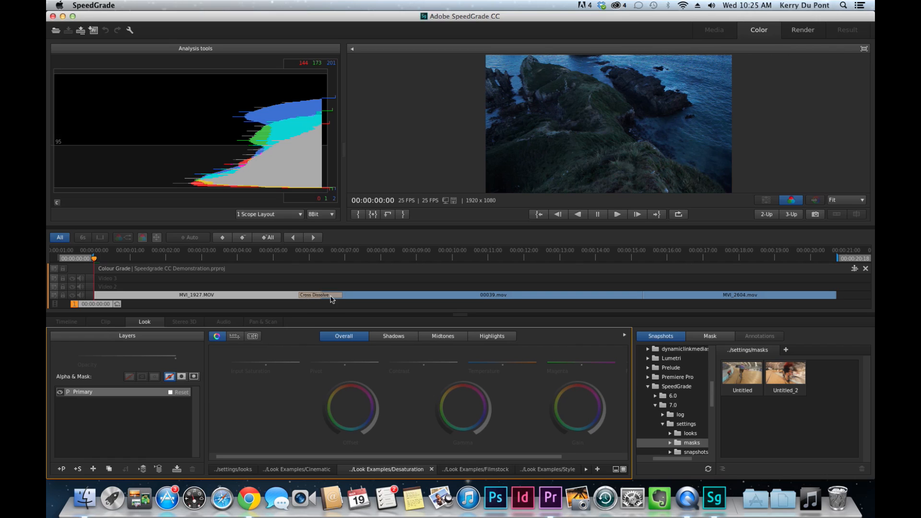
pyautogui.moveTo(298, 296)
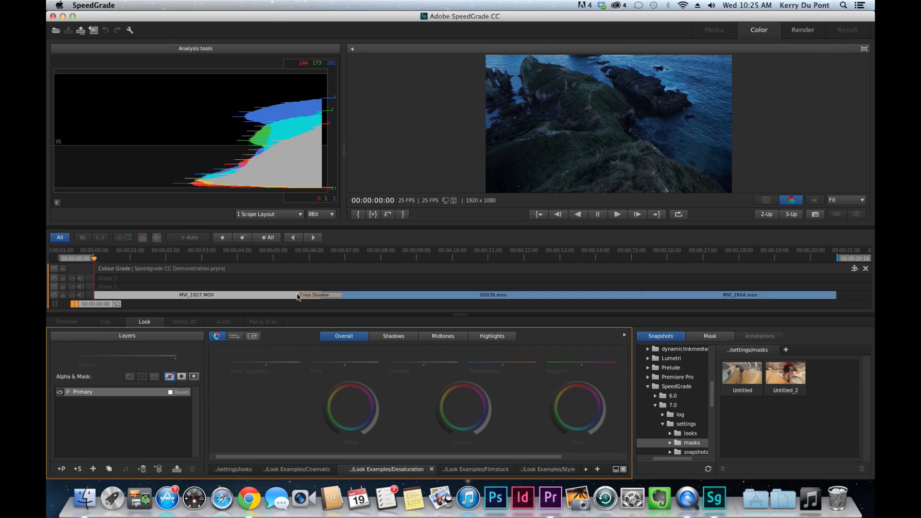
pyautogui.moveTo(348, 295)
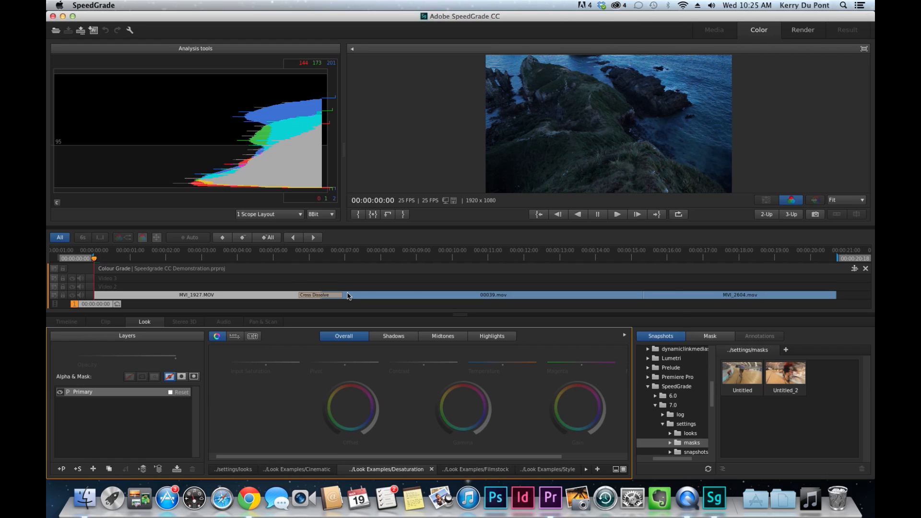
pyautogui.moveTo(315, 300)
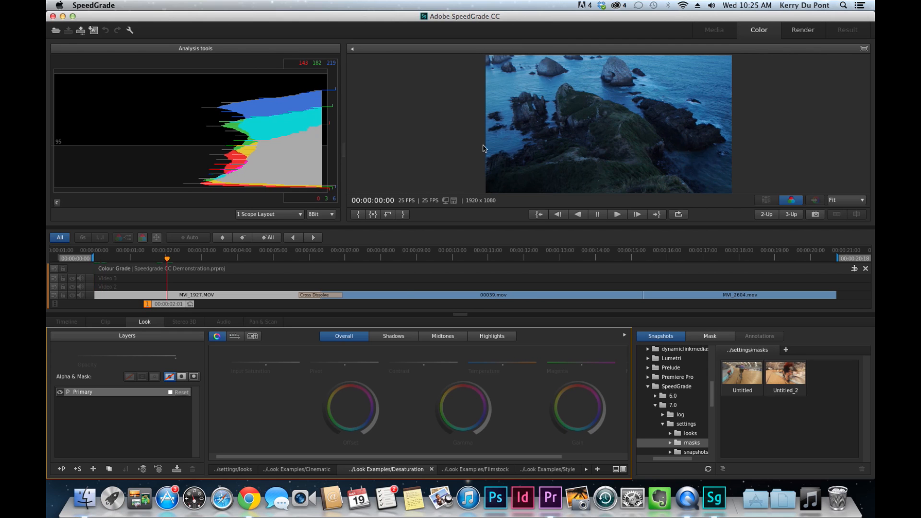
pyautogui.moveTo(329, 307)
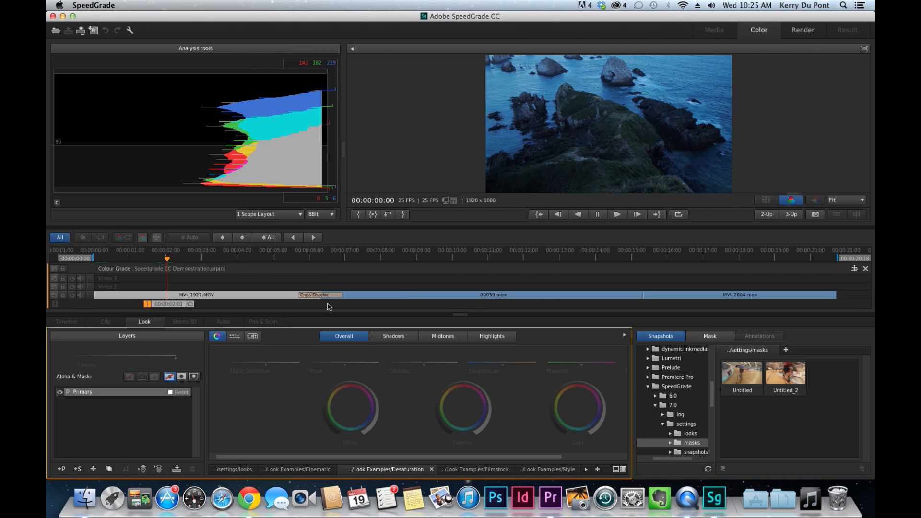
pyautogui.moveTo(429, 147)
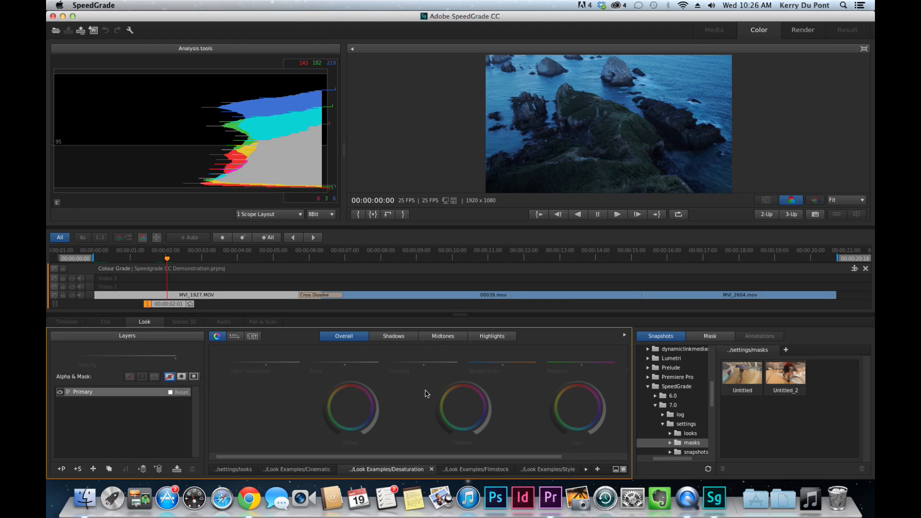
pyautogui.moveTo(363, 416)
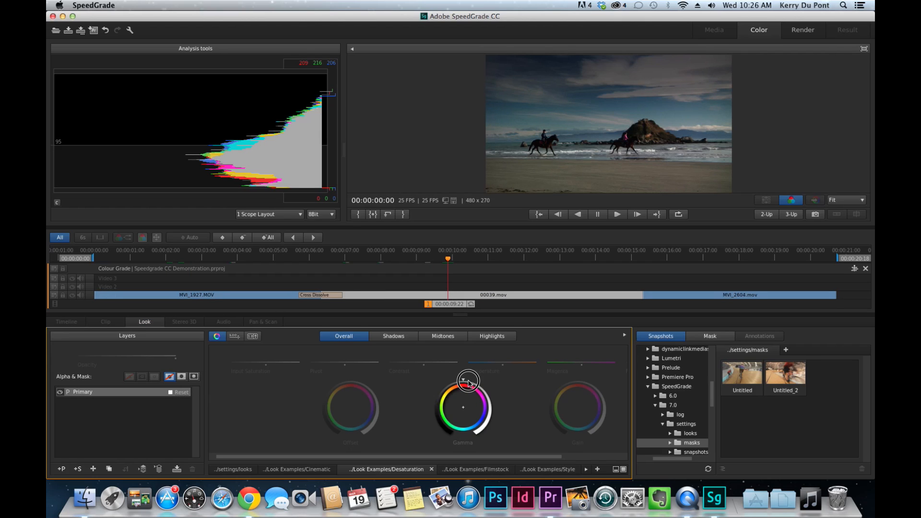
# - Drag the Gamma colour wheel to tint the midtones of horse clip 00039
pyautogui.moveTo(469, 382); pyautogui.dragTo(479, 382)
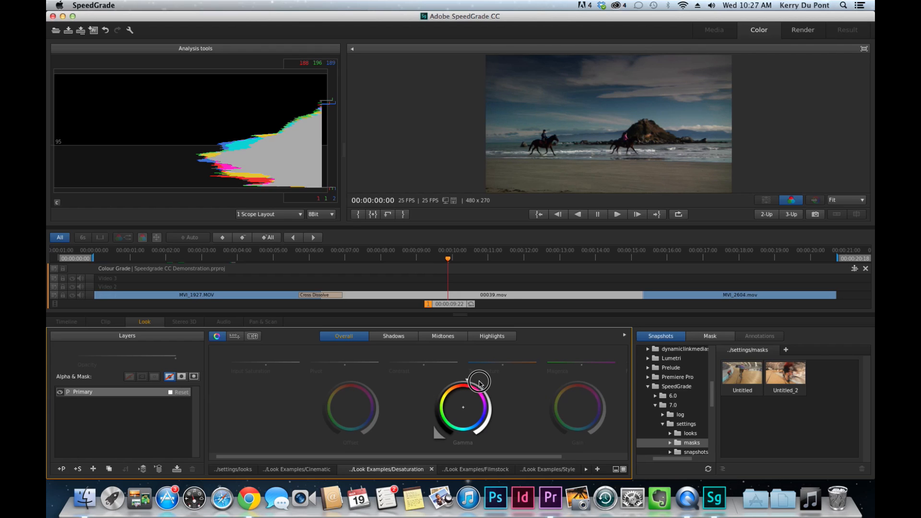
pyautogui.moveTo(478, 381); pyautogui.dragTo(464, 380)
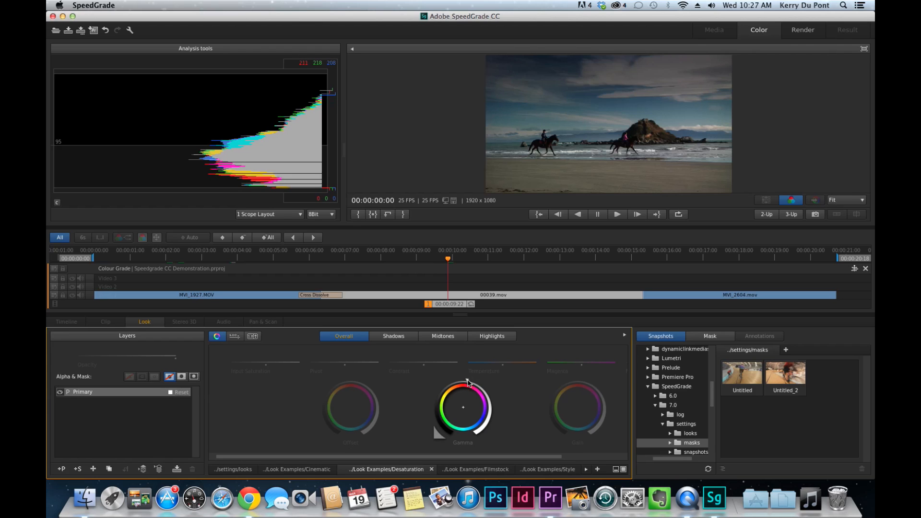
pyautogui.moveTo(463, 408); pyautogui.dragTo(477, 383)
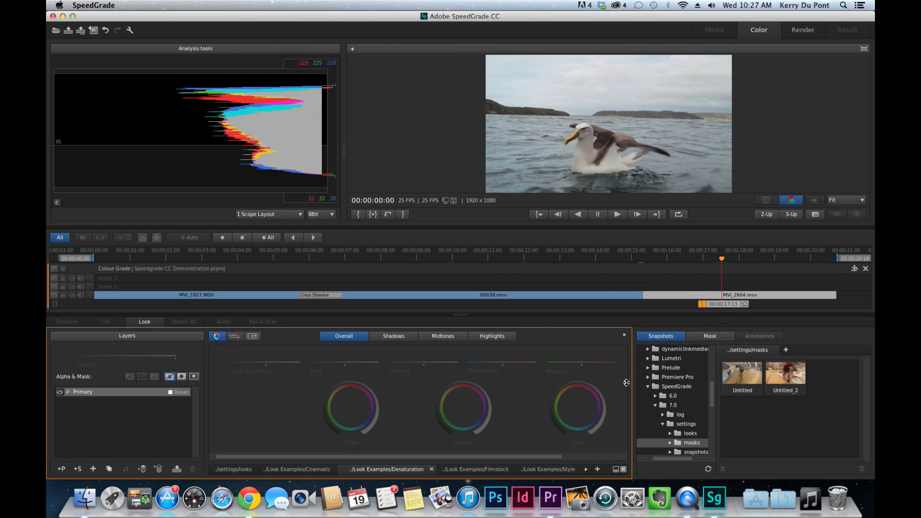
pyautogui.moveTo(513, 397)
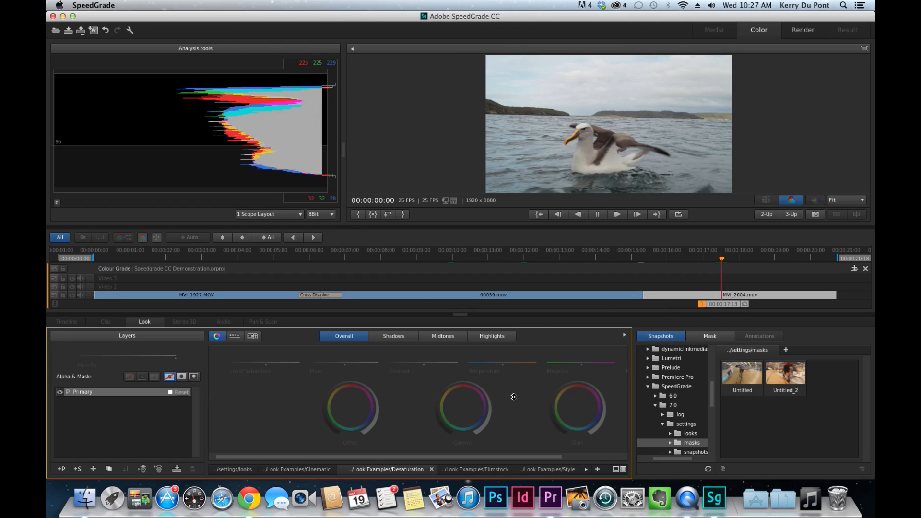
pyautogui.moveTo(503, 380)
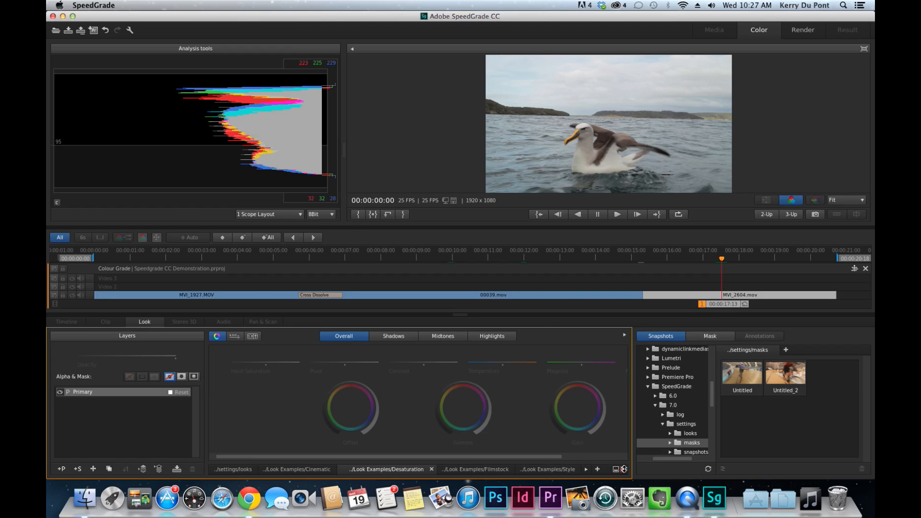
# - Apply the 'b&w red filter' look from the Look Management browser to MVI_2604
pyautogui.click(623, 469)
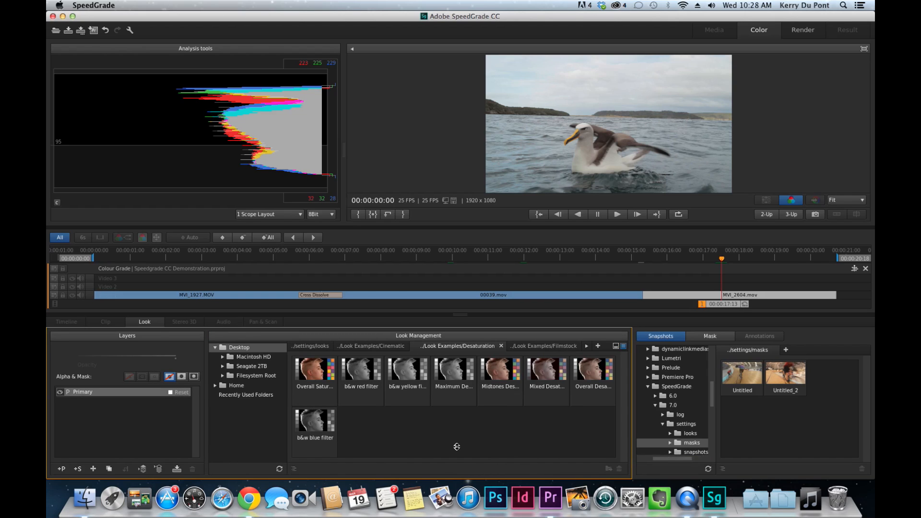
pyautogui.moveTo(357, 372)
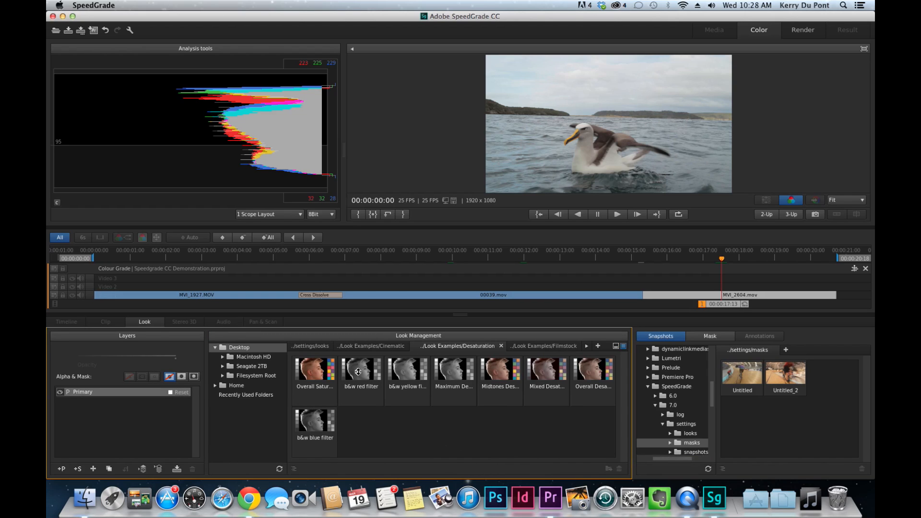
pyautogui.doubleClick(361, 370)
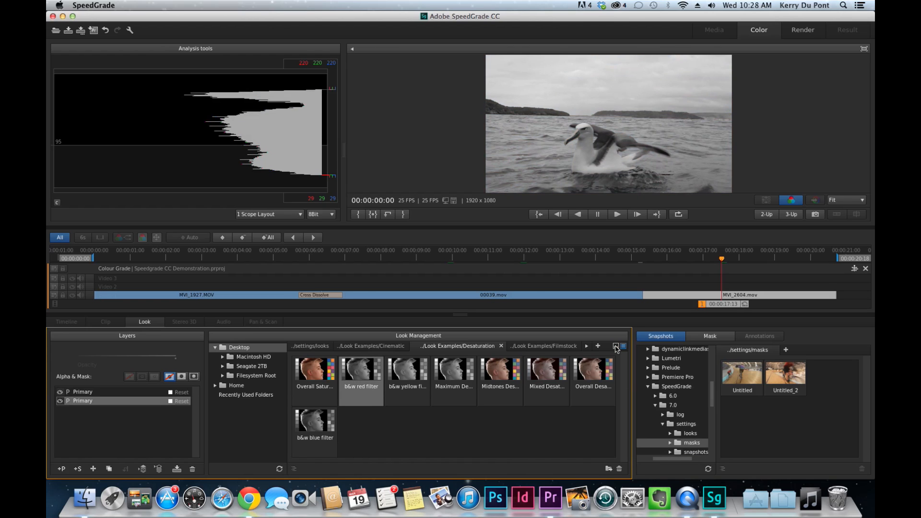
pyautogui.click(621, 345)
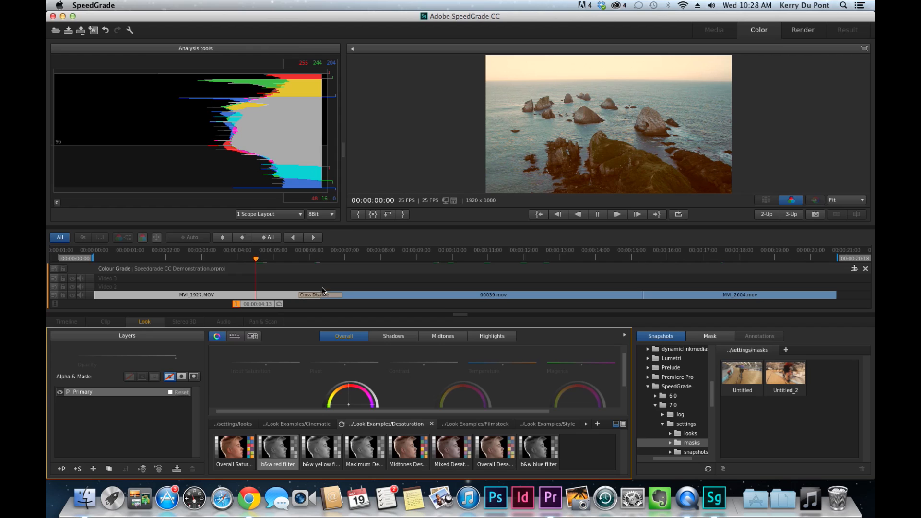
pyautogui.moveTo(322, 298)
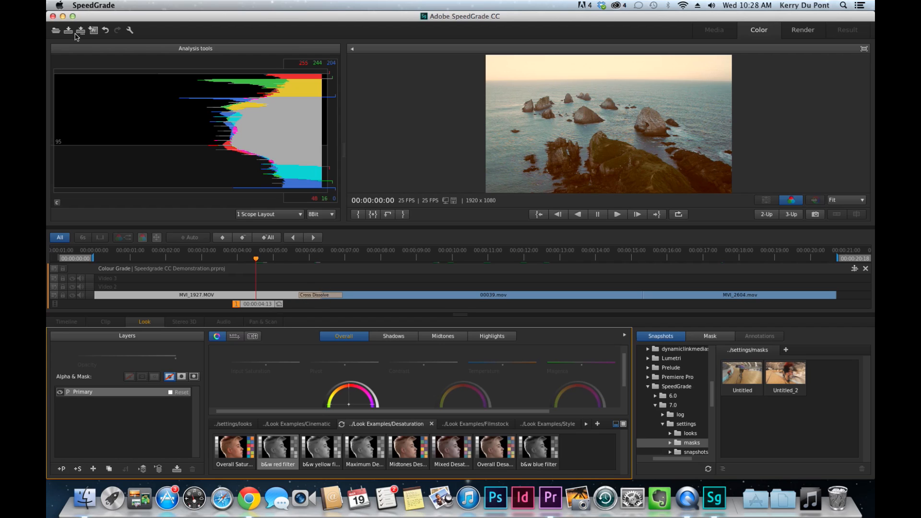
pyautogui.moveTo(68, 30)
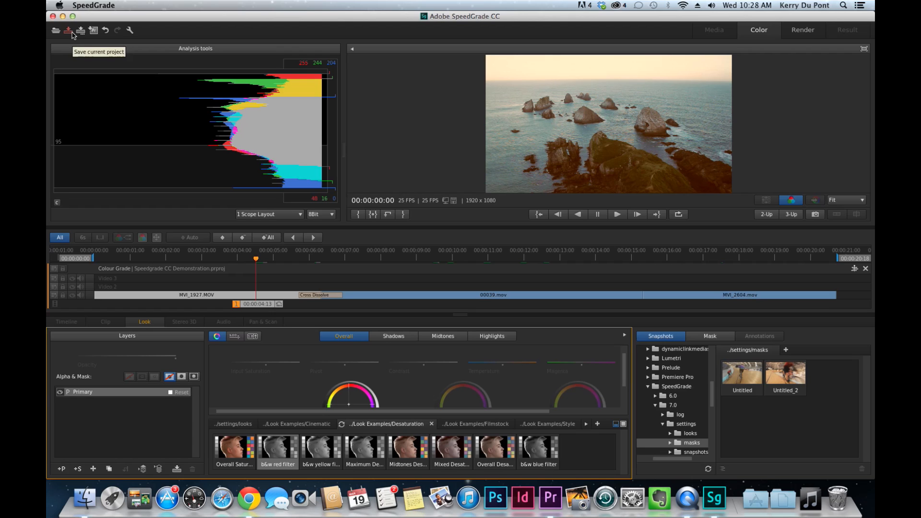
pyautogui.moveTo(80, 30)
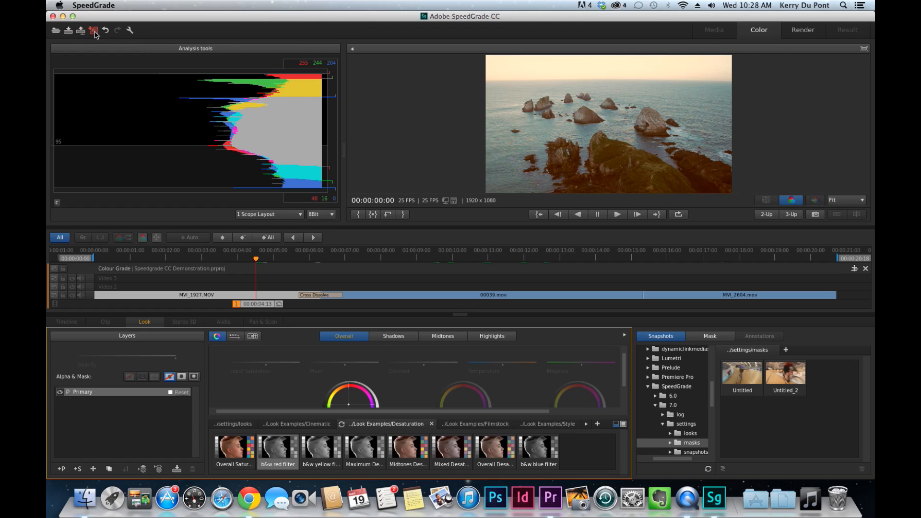
pyautogui.moveTo(94, 30)
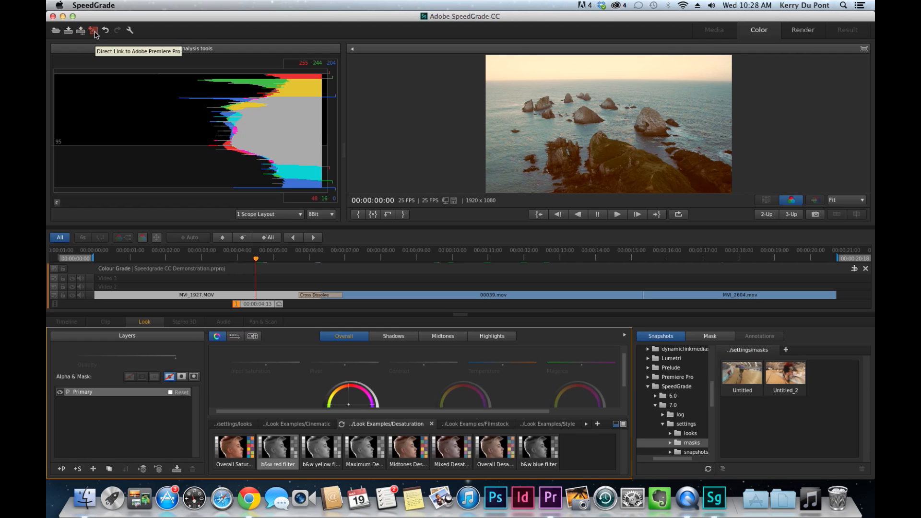
# - Send the graded sequence back to Premiere Pro via Direct Link, confirming the save
pyautogui.click(95, 31)
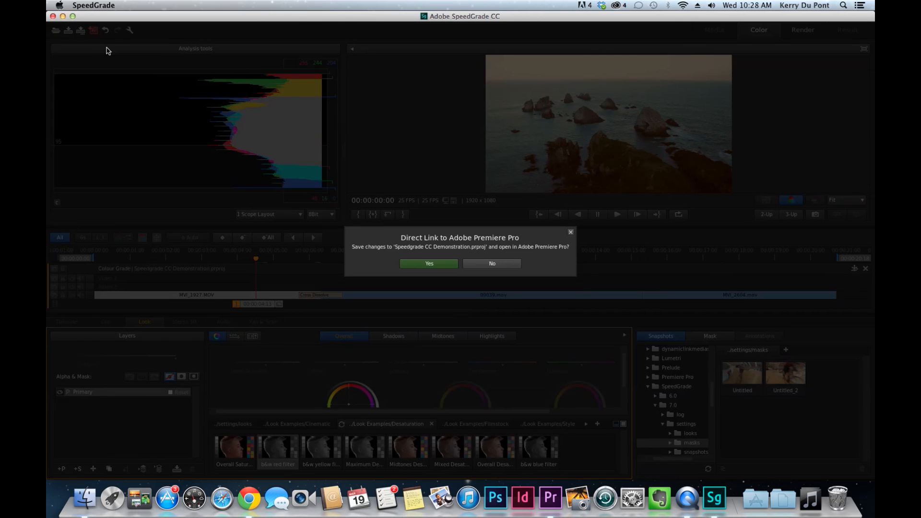
pyautogui.moveTo(474, 254)
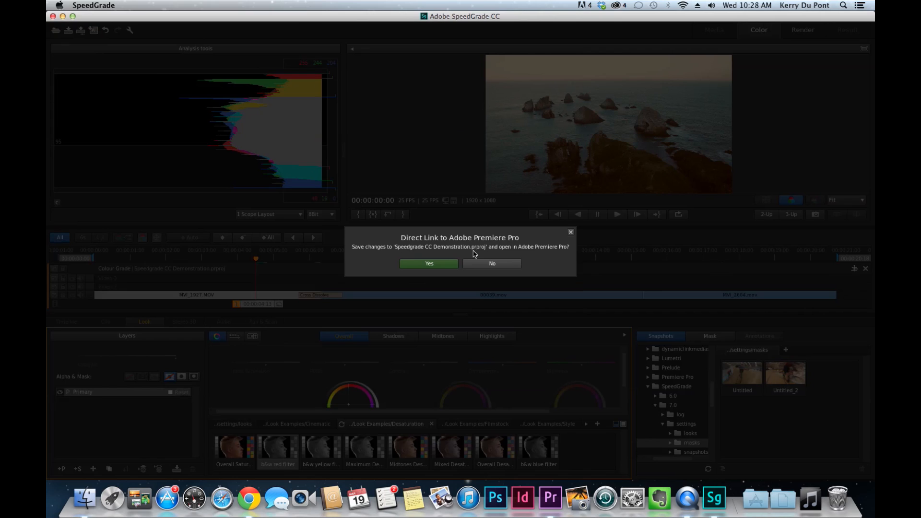
pyautogui.moveTo(487, 245)
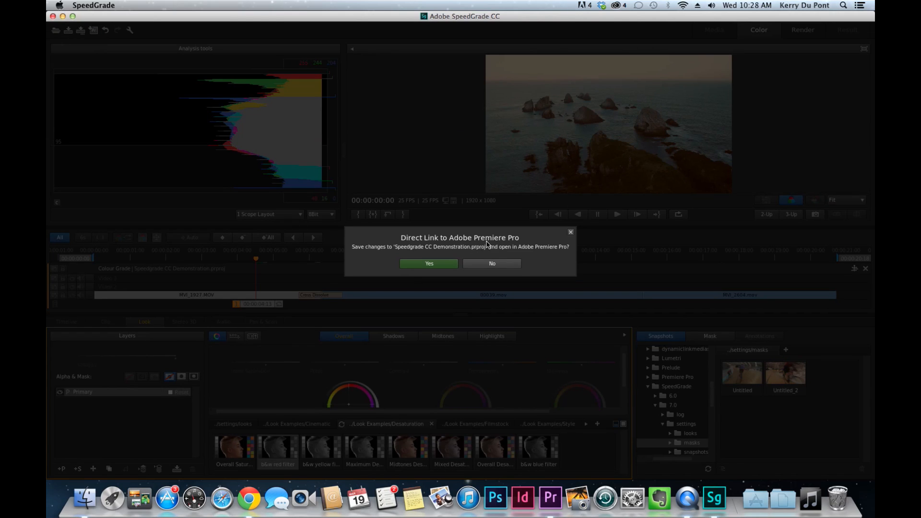
pyautogui.moveTo(480, 258)
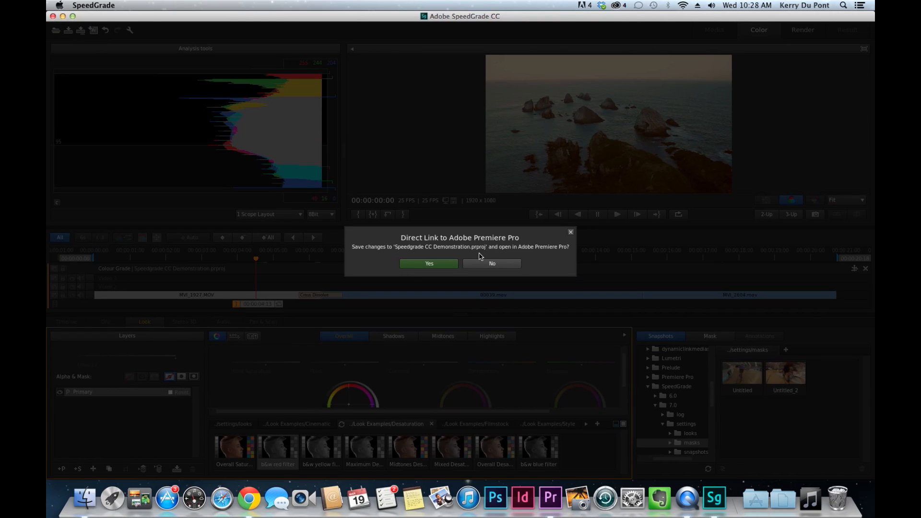
pyautogui.moveTo(477, 256)
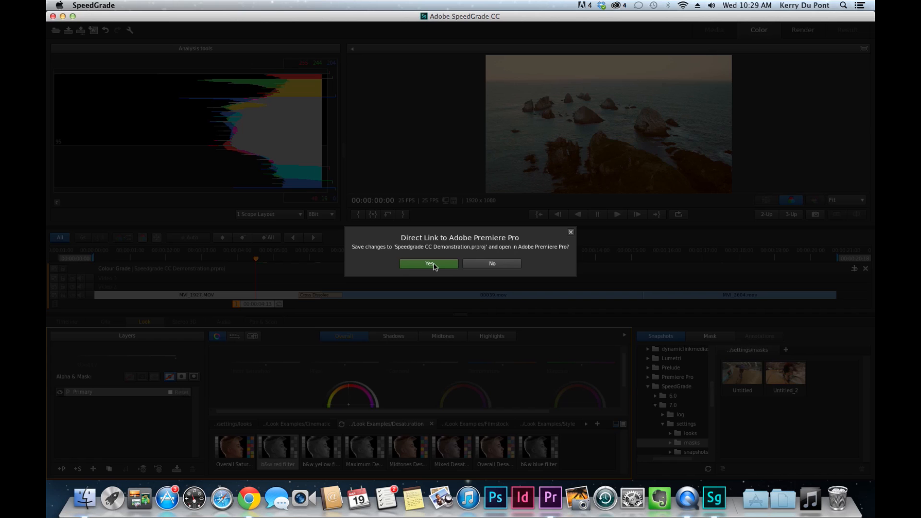
pyautogui.click(429, 264)
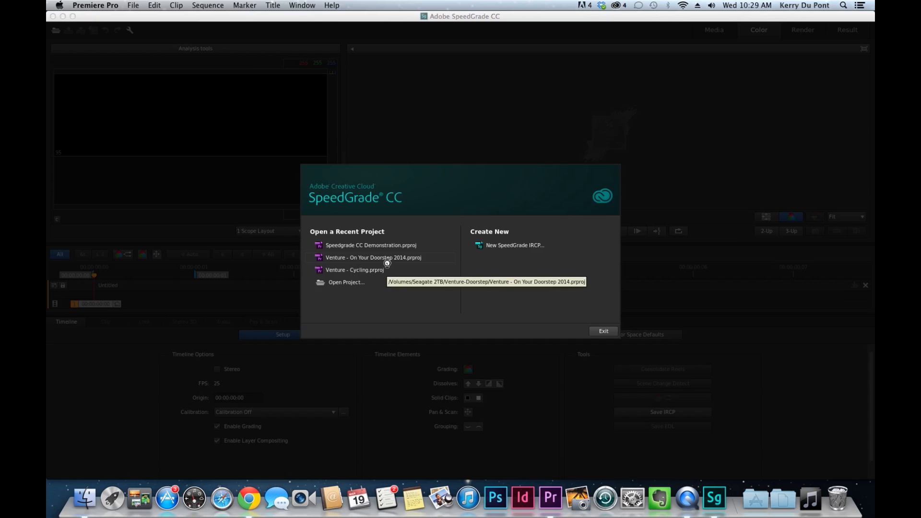
# - Switch to Premiere Pro, preview the graded clips, and select MVI_2604.mov
pyautogui.click(602, 330)
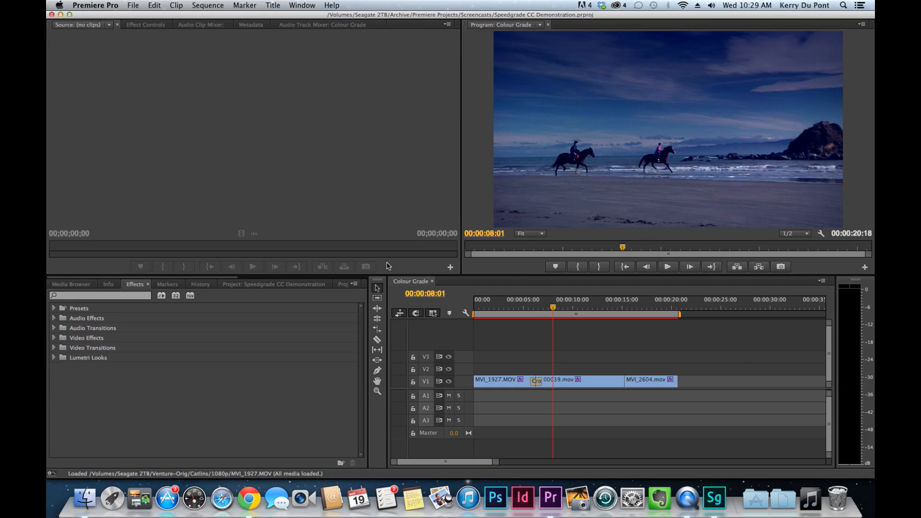
pyautogui.moveTo(460, 246)
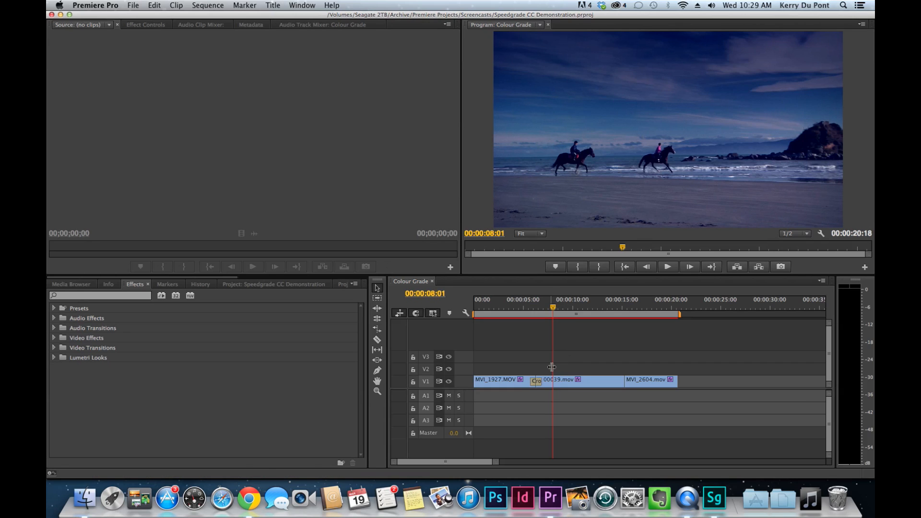
pyautogui.click(504, 306)
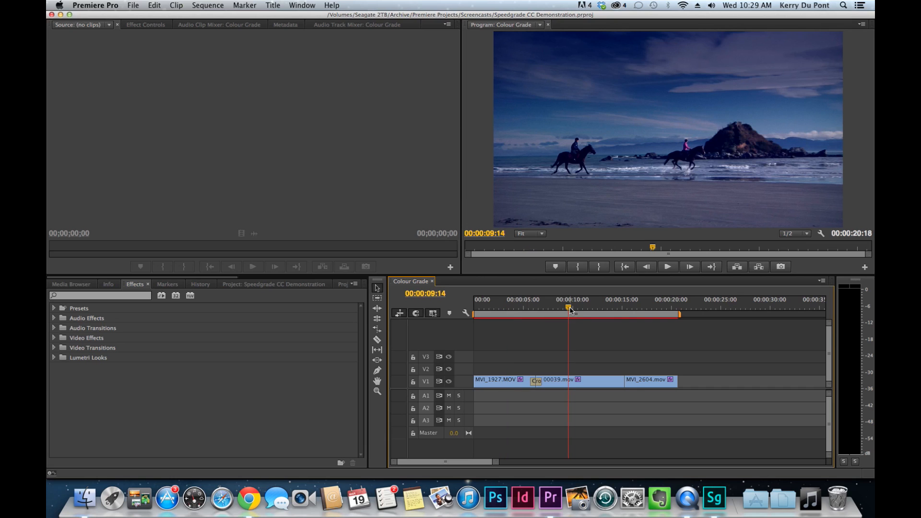
pyautogui.click(652, 307)
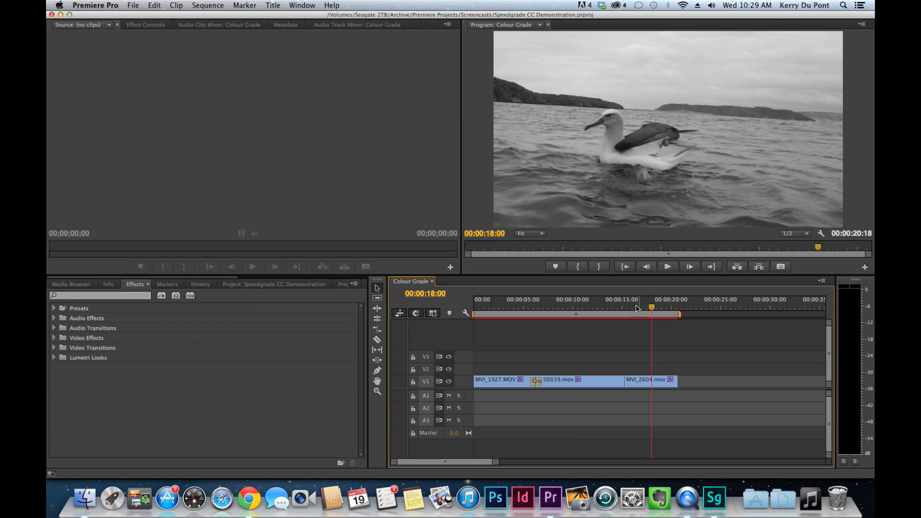
pyautogui.click(649, 380)
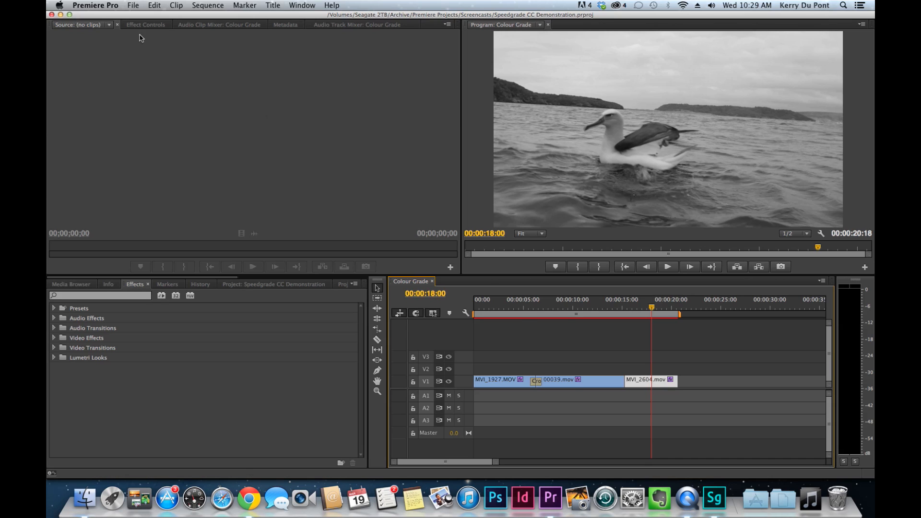
# - Toggle the albatross clip's Lumetri effect off and back on in Effect Controls
pyautogui.click(146, 24)
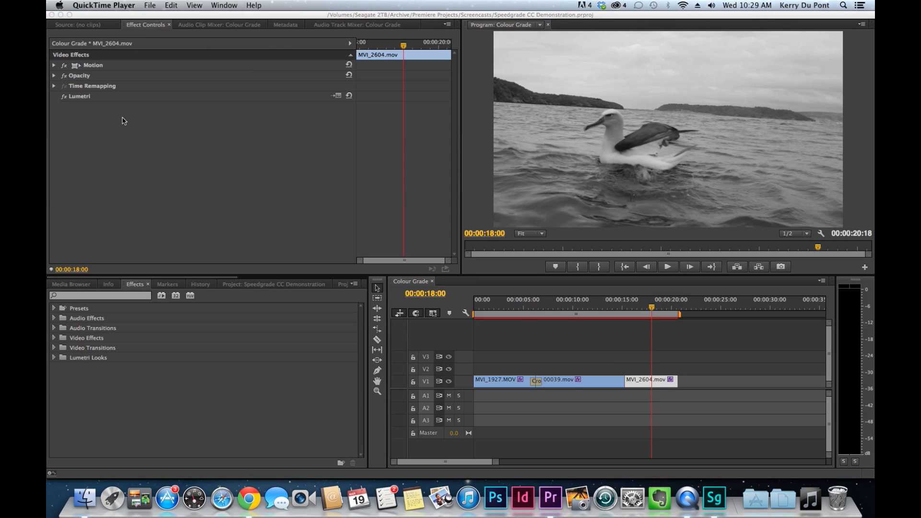
pyautogui.moveTo(120, 103)
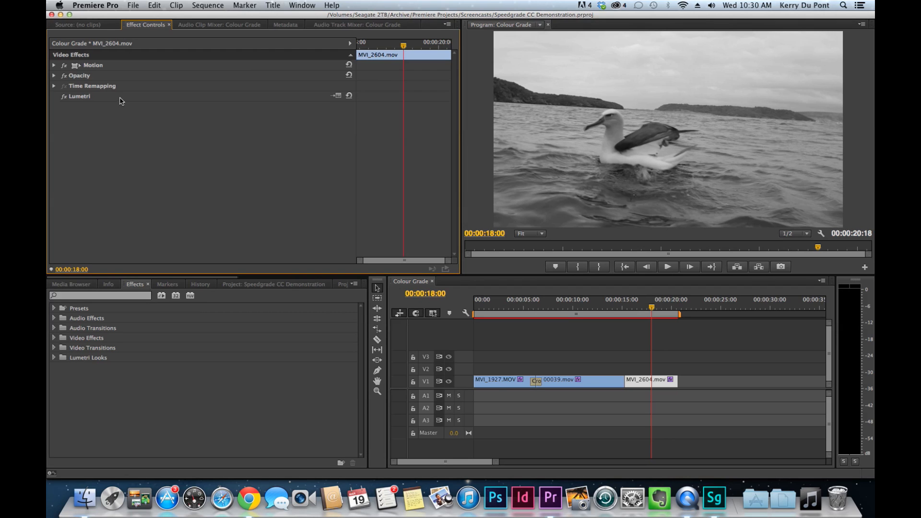
pyautogui.moveTo(105, 111)
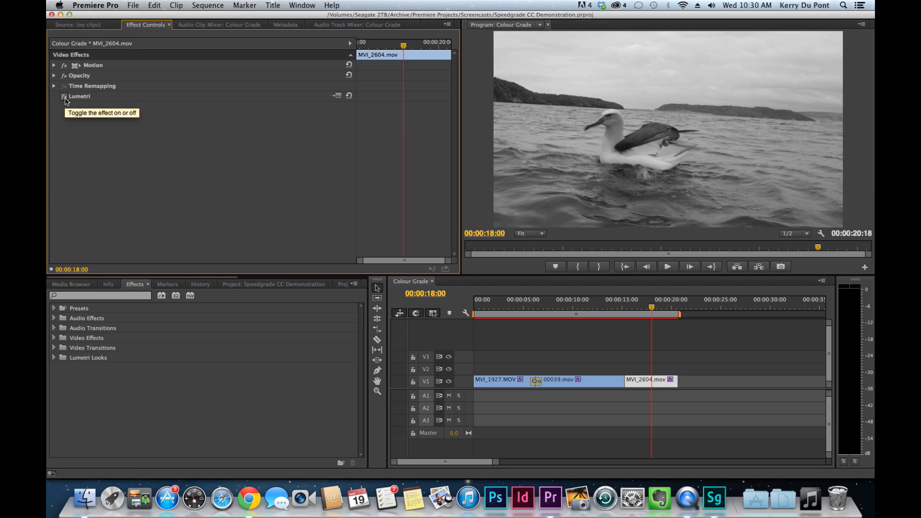
pyautogui.click(64, 97)
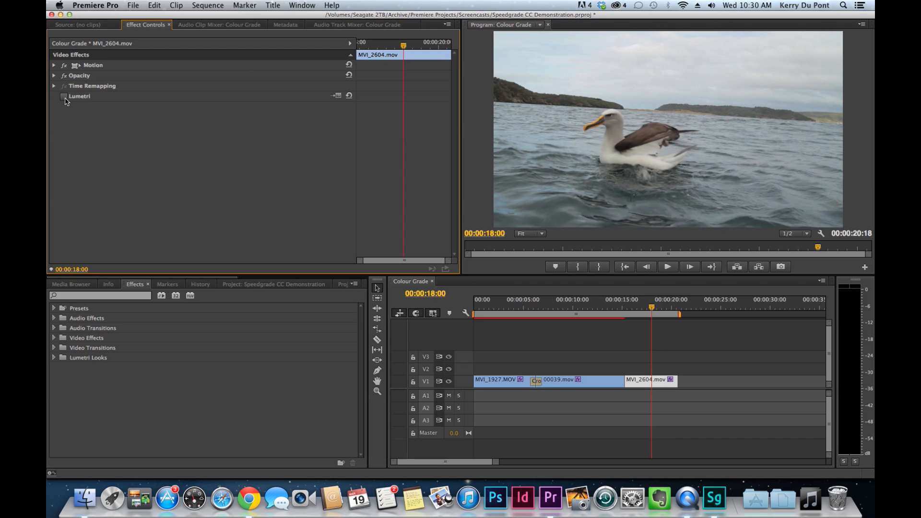
pyautogui.click(64, 96)
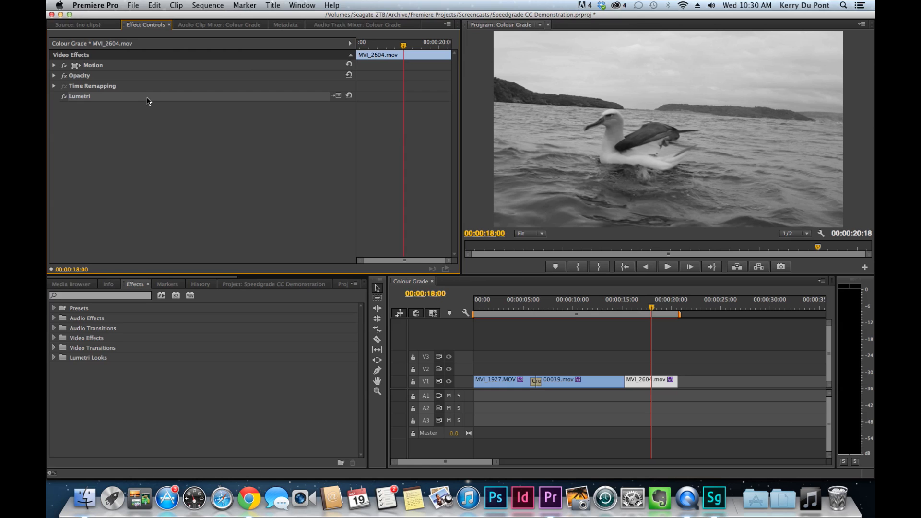
pyautogui.moveTo(340, 105)
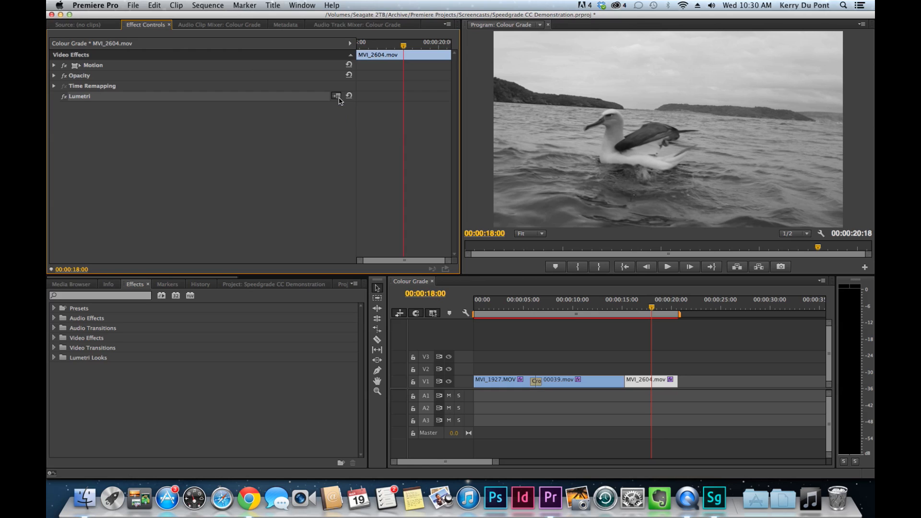
pyautogui.click(336, 96)
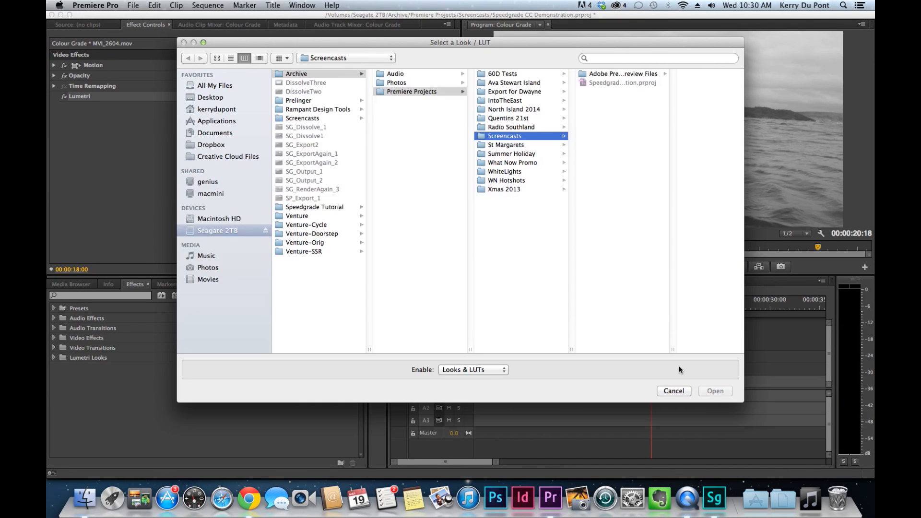
pyautogui.click(673, 390)
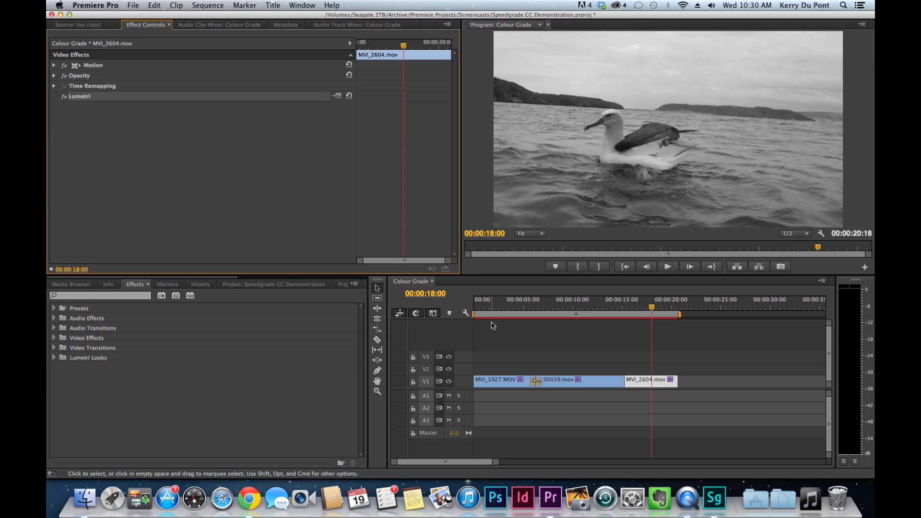
pyautogui.moveTo(516, 326)
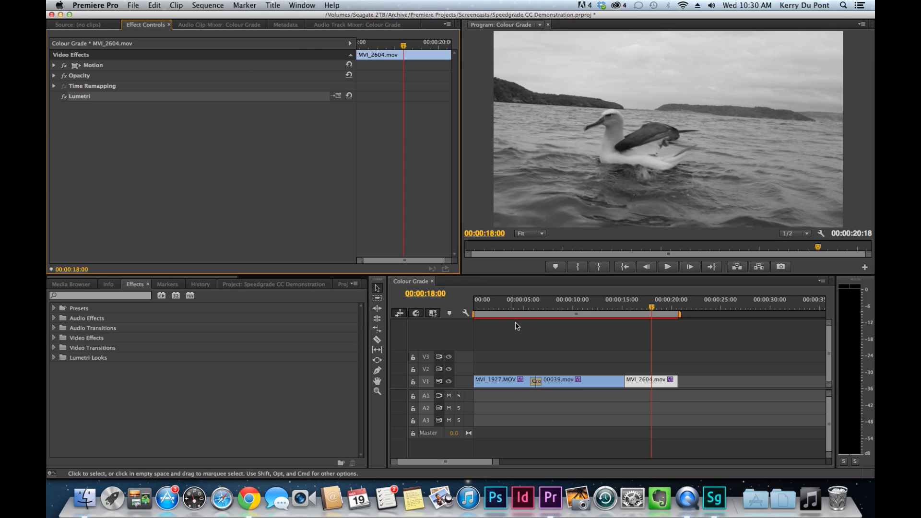
# - Scrub back and forth across the coast-to-horse cross dissolve to compare both grades
pyautogui.click(512, 307)
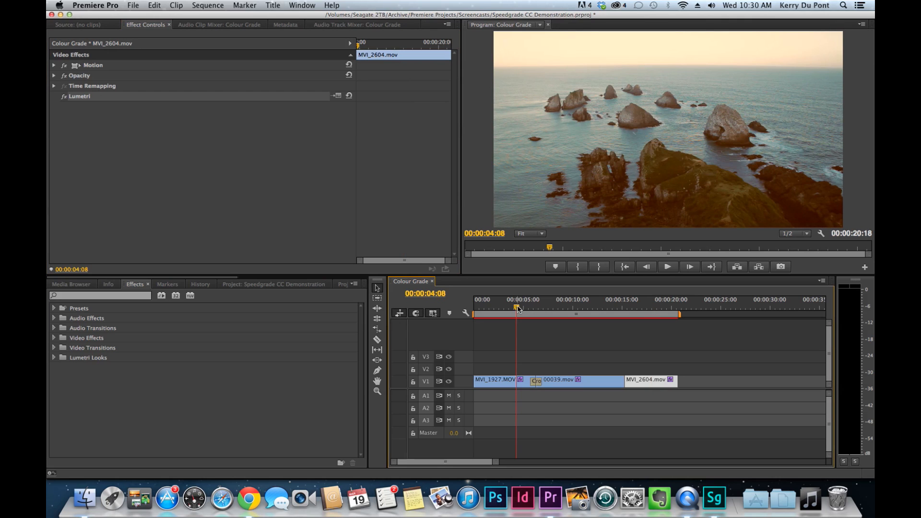
pyautogui.moveTo(516, 307); pyautogui.dragTo(518, 307)
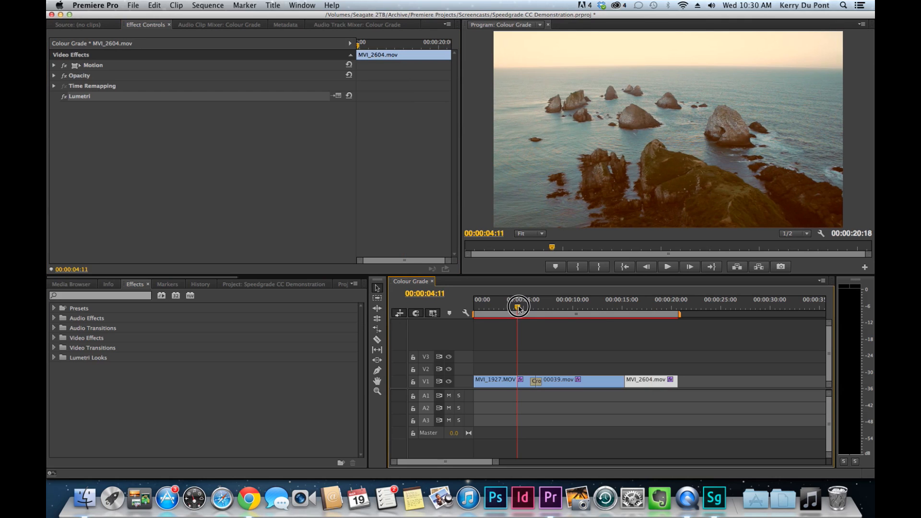
pyautogui.moveTo(517, 308); pyautogui.dragTo(527, 308)
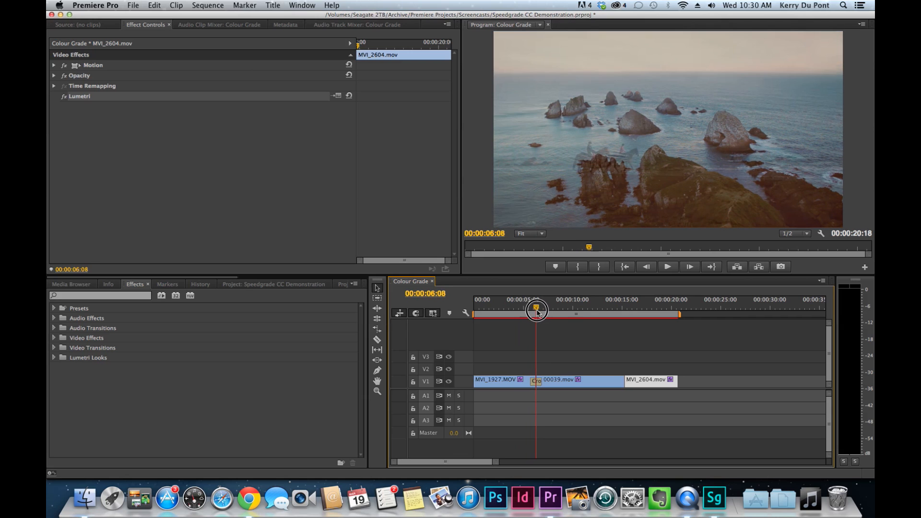
pyautogui.moveTo(536, 310); pyautogui.dragTo(539, 310)
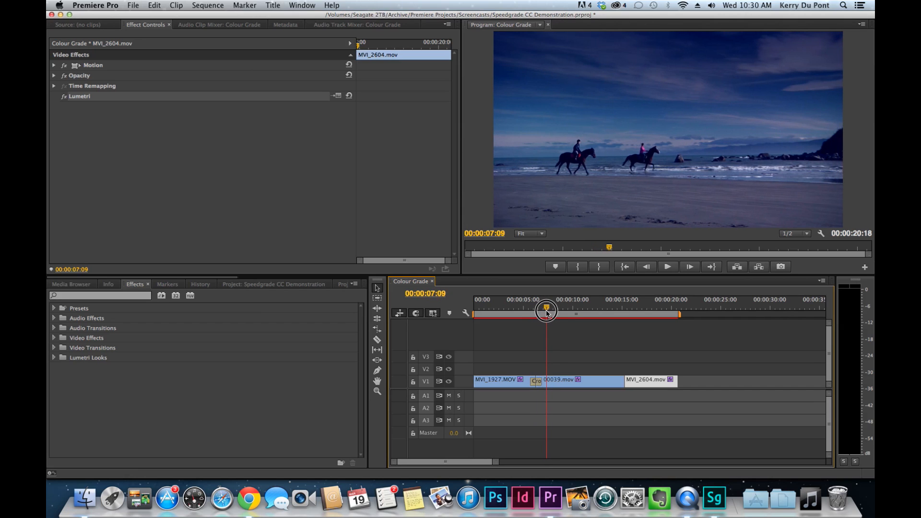
pyautogui.moveTo(547, 311); pyautogui.dragTo(541, 310)
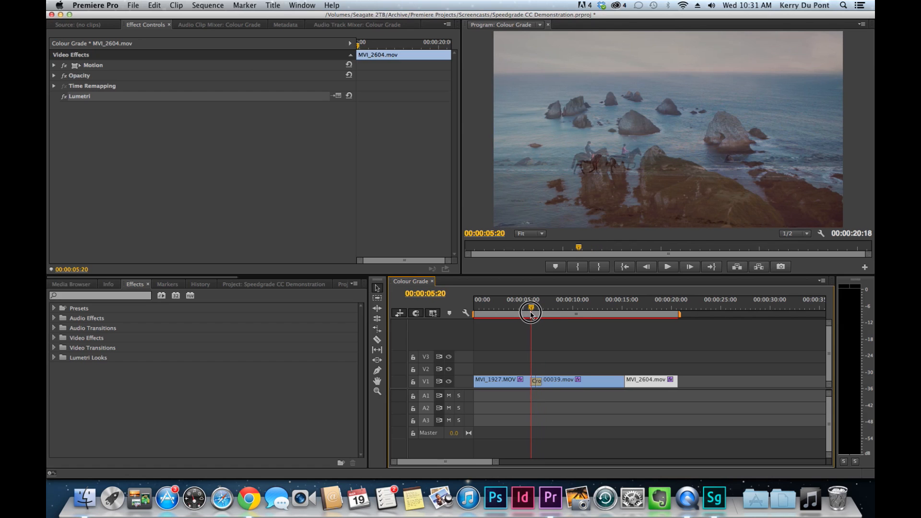
pyautogui.moveTo(530, 311); pyautogui.dragTo(538, 312)
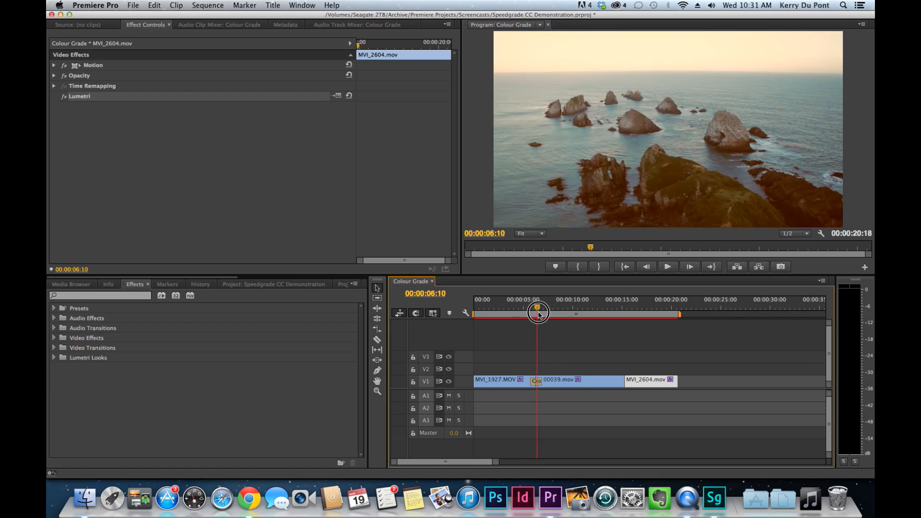
pyautogui.moveTo(538, 312); pyautogui.dragTo(532, 312)
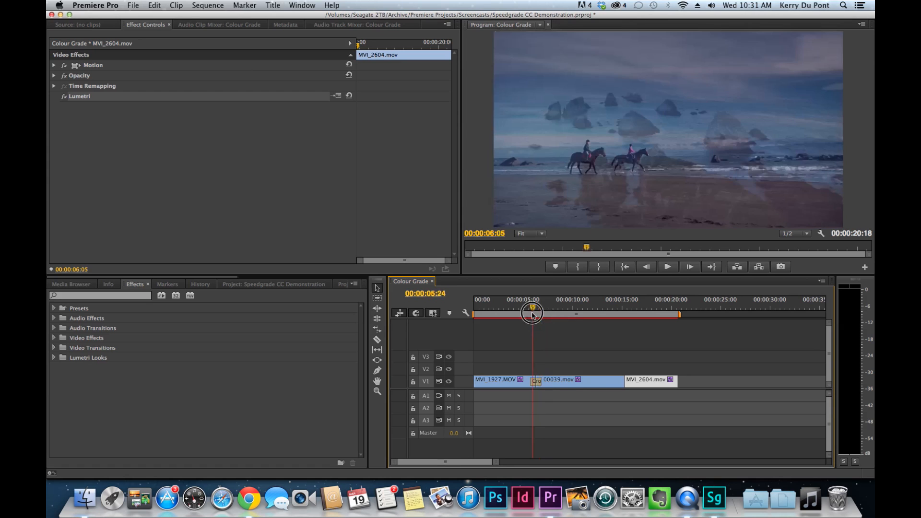
pyautogui.moveTo(532, 313); pyautogui.dragTo(561, 314)
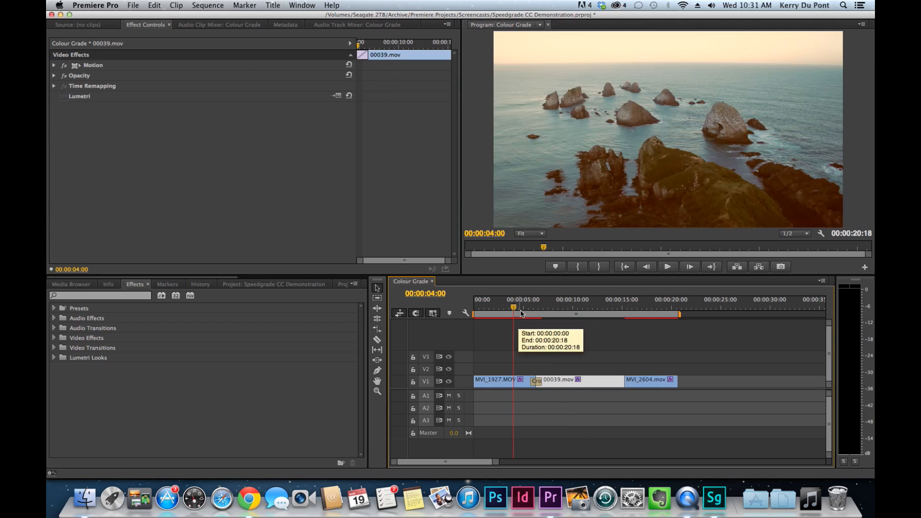
# - Preview the monochrome albatross clip, then the ungraded 00039.mov horse clip
pyautogui.click(651, 306)
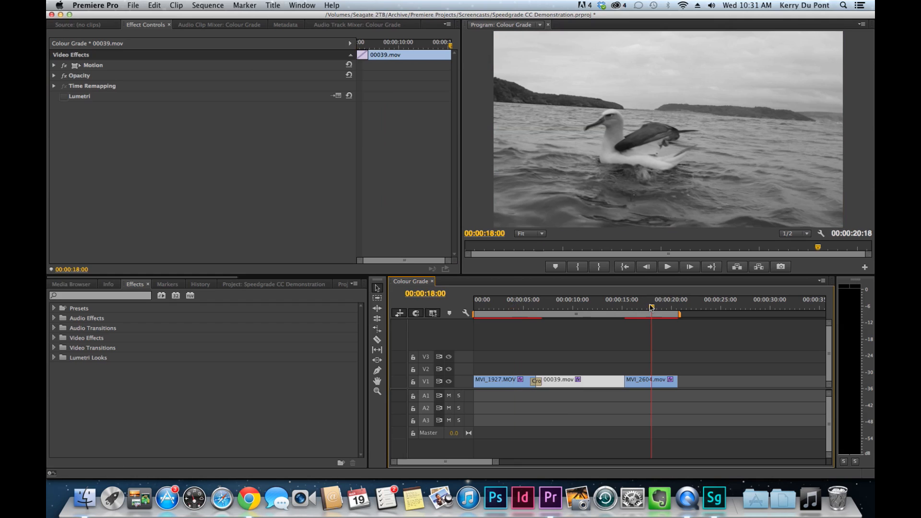
pyautogui.click(576, 307)
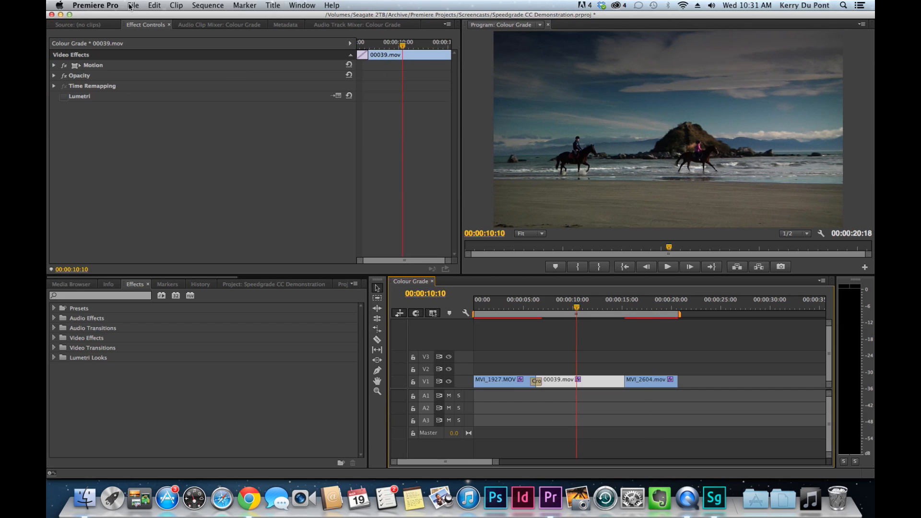
pyautogui.click(133, 6)
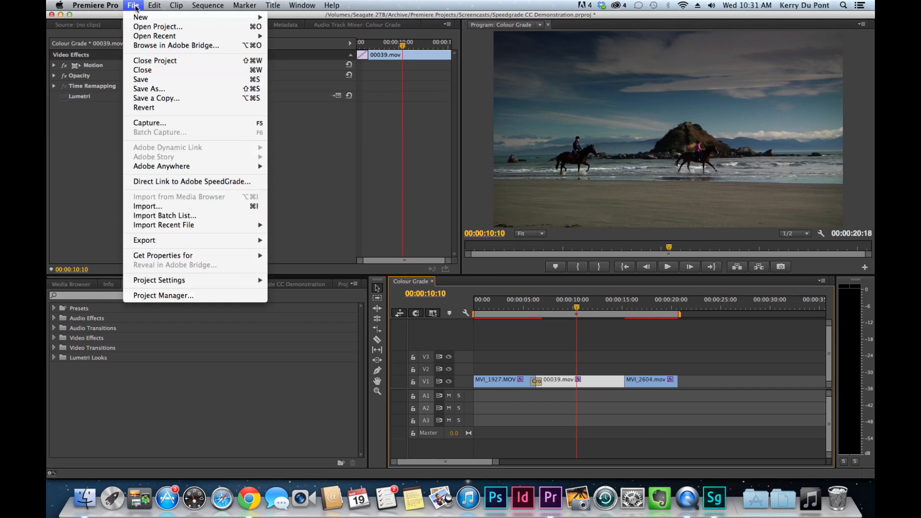
pyautogui.click(327, 163)
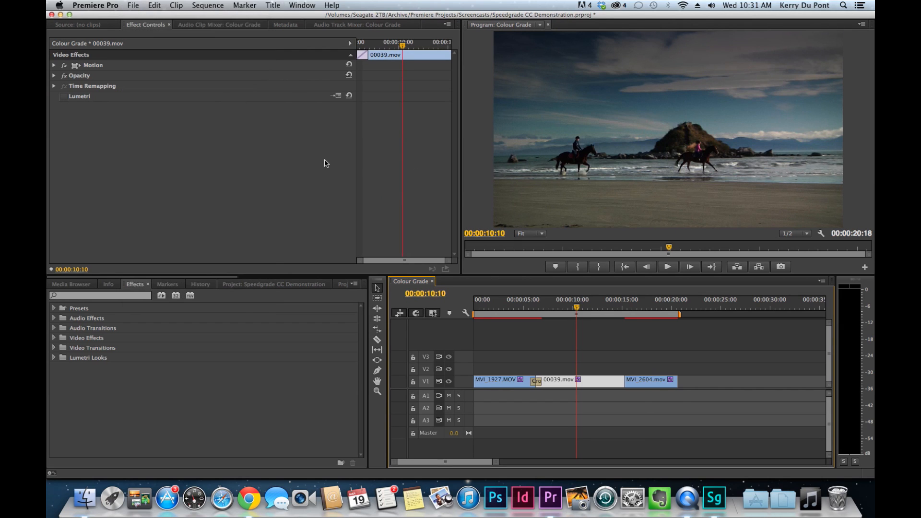